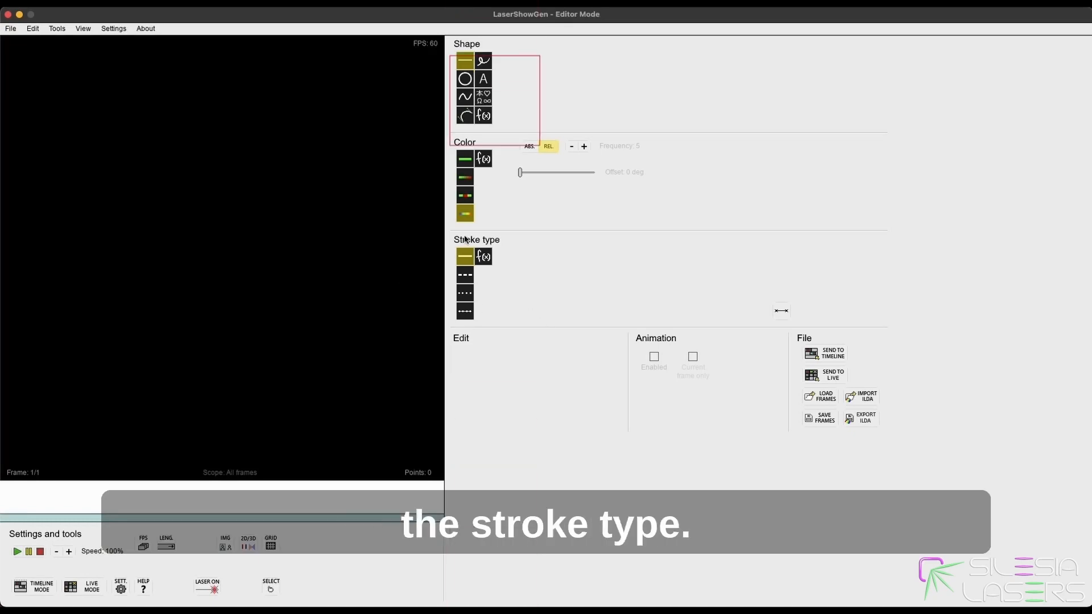
- Choose the dashed stroke at frequency 4, ratio 0.50, with a single solid red colour
{"action": "left_click", "coordinate": [464, 256]}
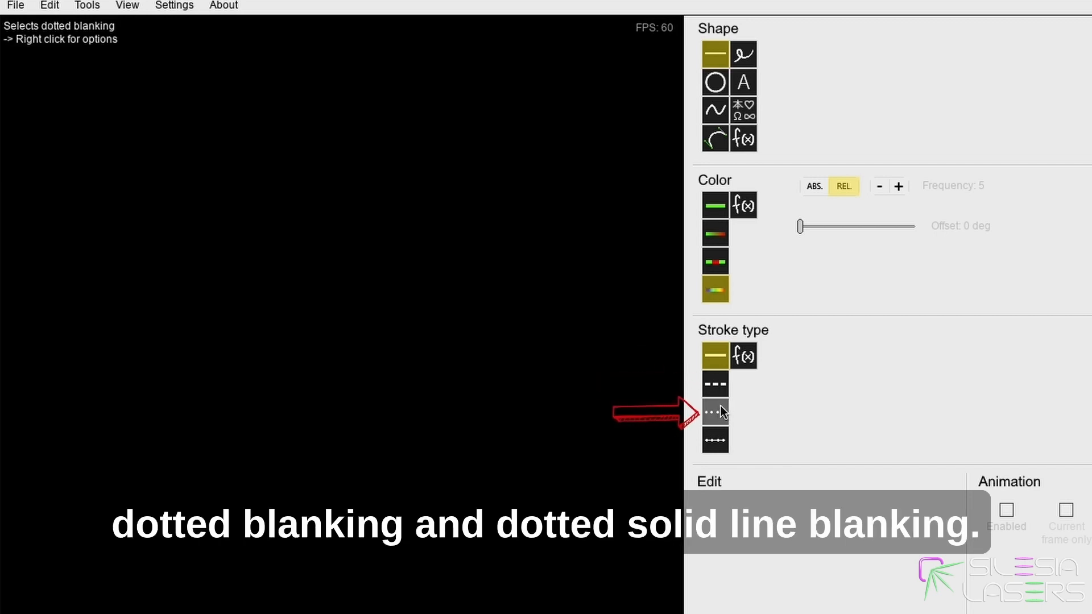
{"action": "left_click", "coordinate": [714, 439]}
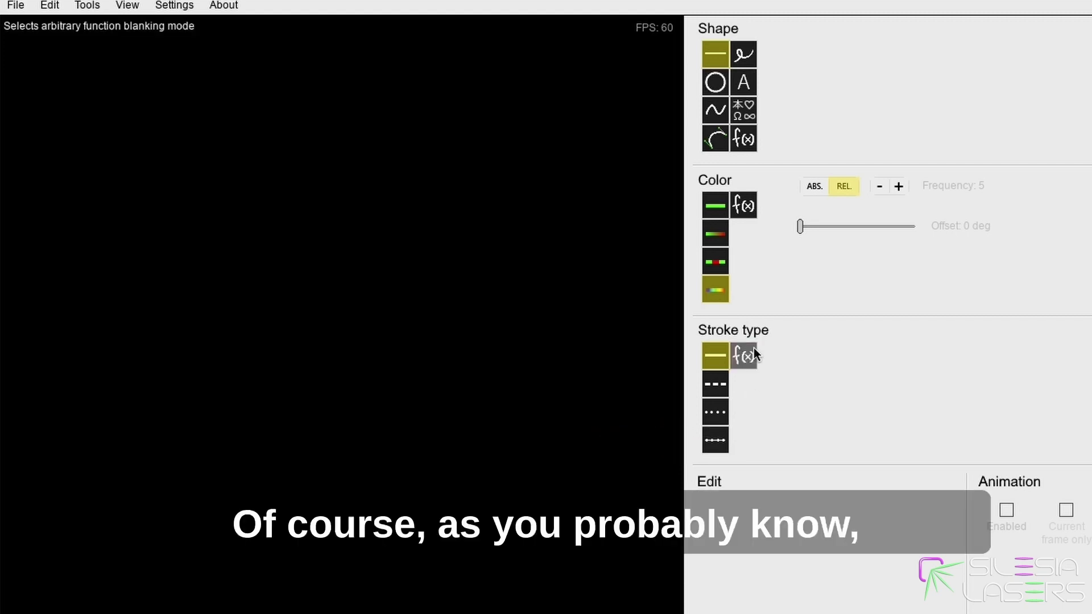
{"action": "mouse_move", "coordinate": [770, 374]}
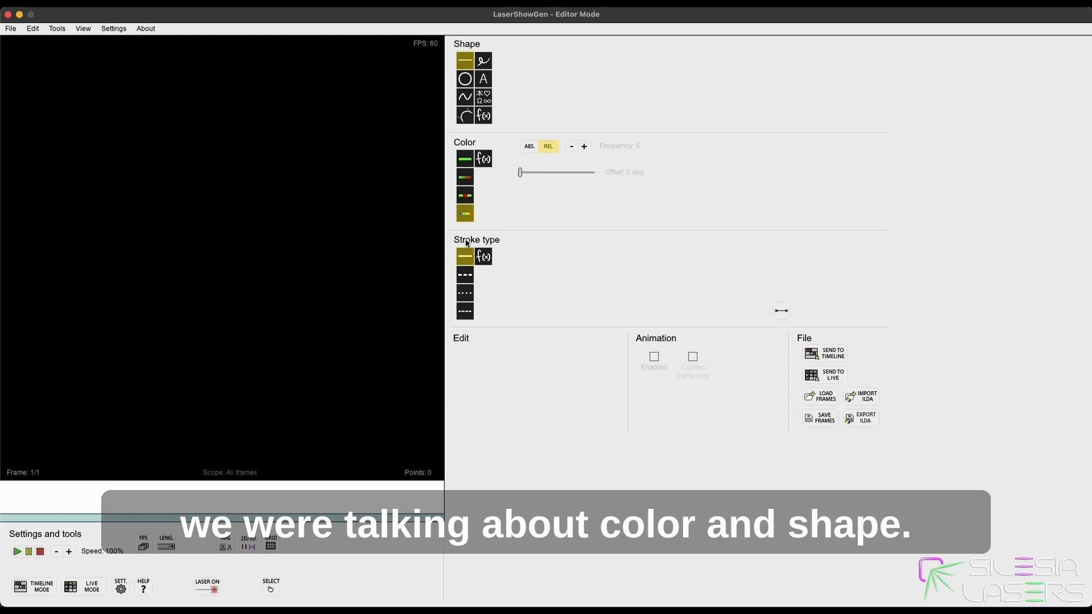
{"action": "left_click", "coordinate": [464, 274]}
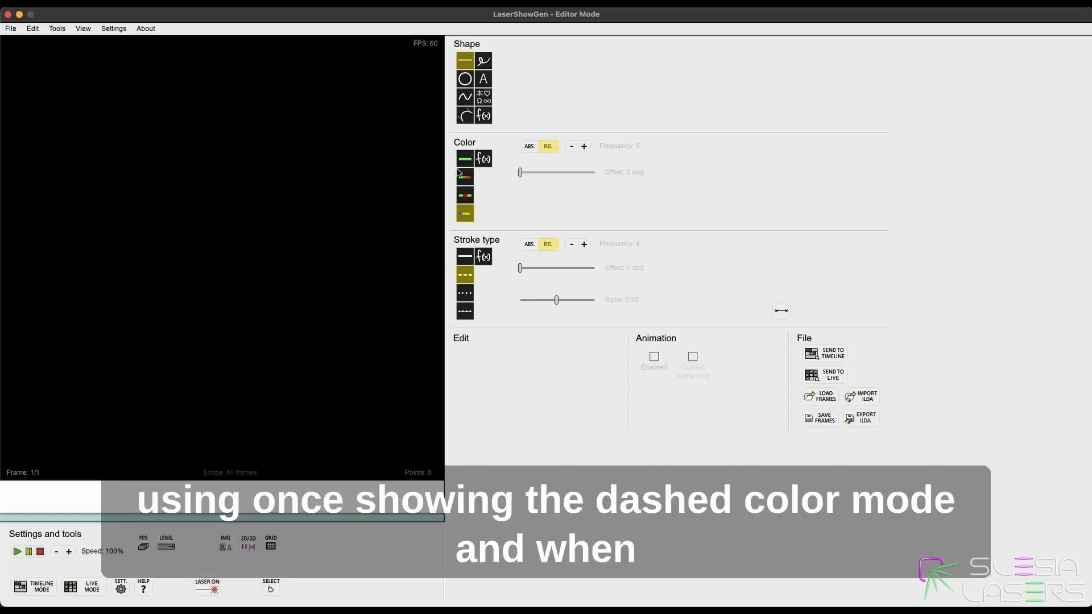
{"action": "left_click", "coordinate": [464, 176]}
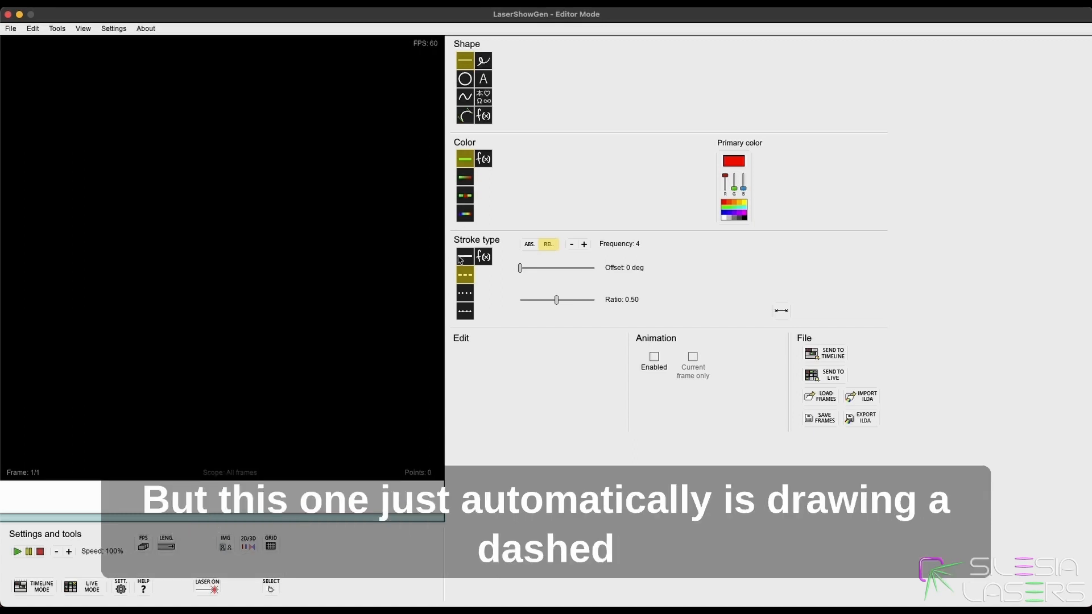
{"action": "mouse_move", "coordinate": [281, 248]}
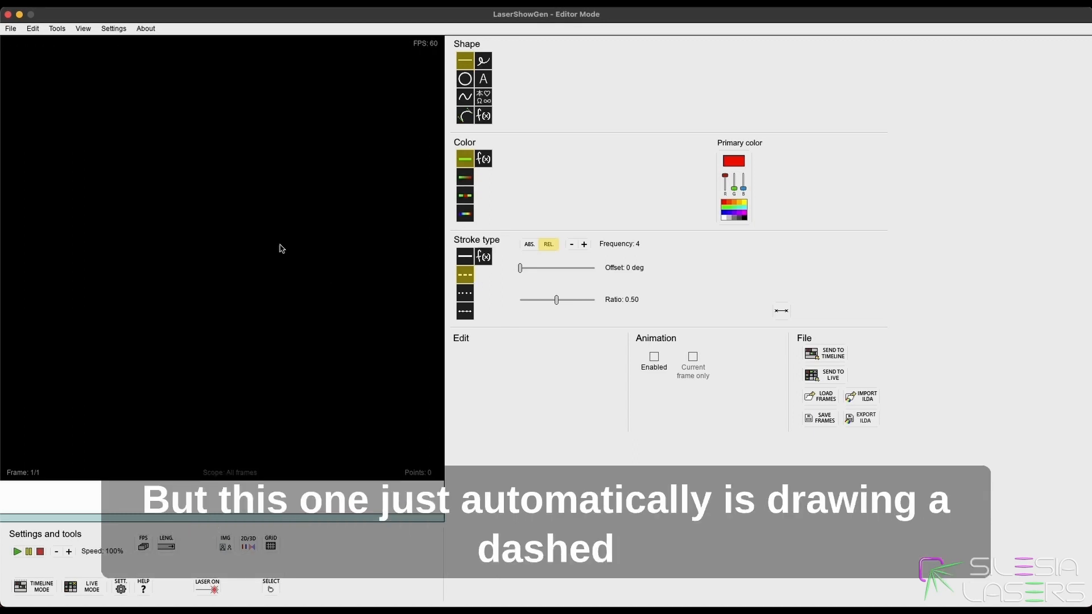
- Draw a horizontal dashed red line spanning the canvas
{"action": "left_click_drag", "start_coordinate": [33, 199], "coordinate": [400, 198]}
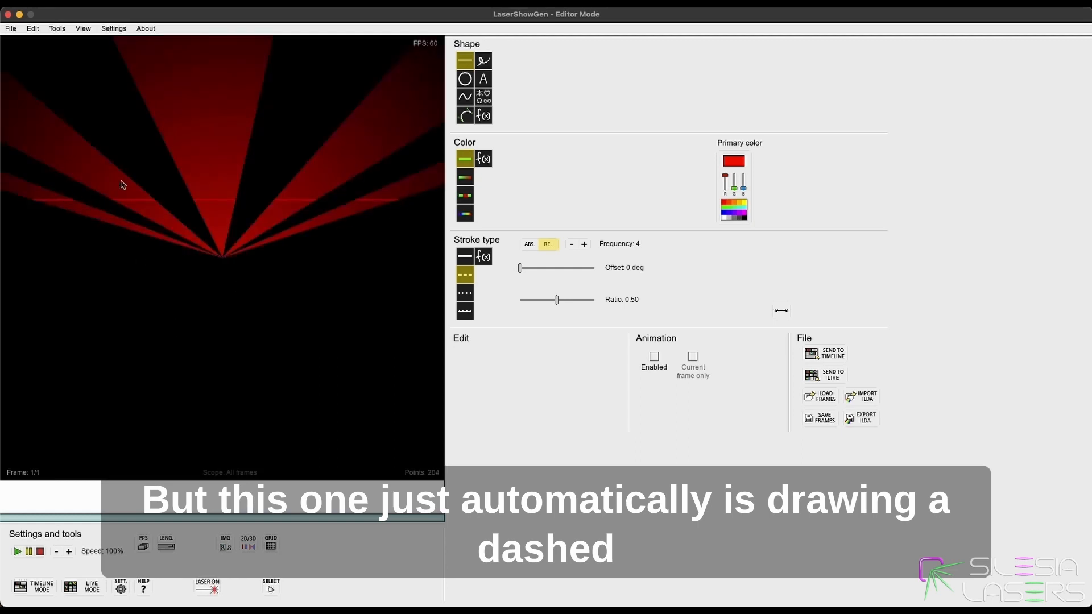
{"action": "mouse_move", "coordinate": [156, 233]}
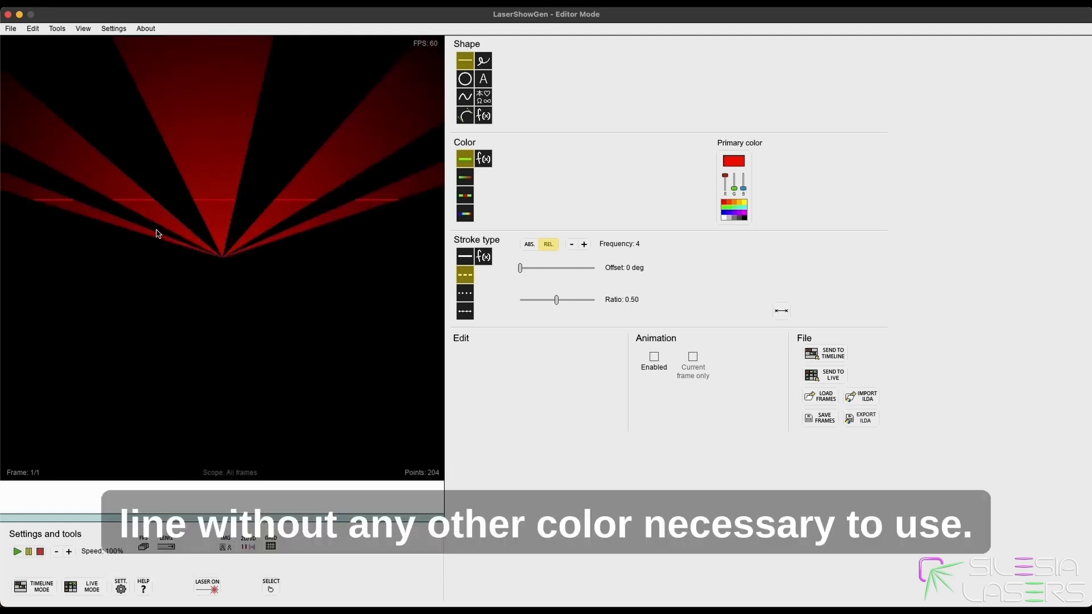
{"action": "mouse_move", "coordinate": [265, 185]}
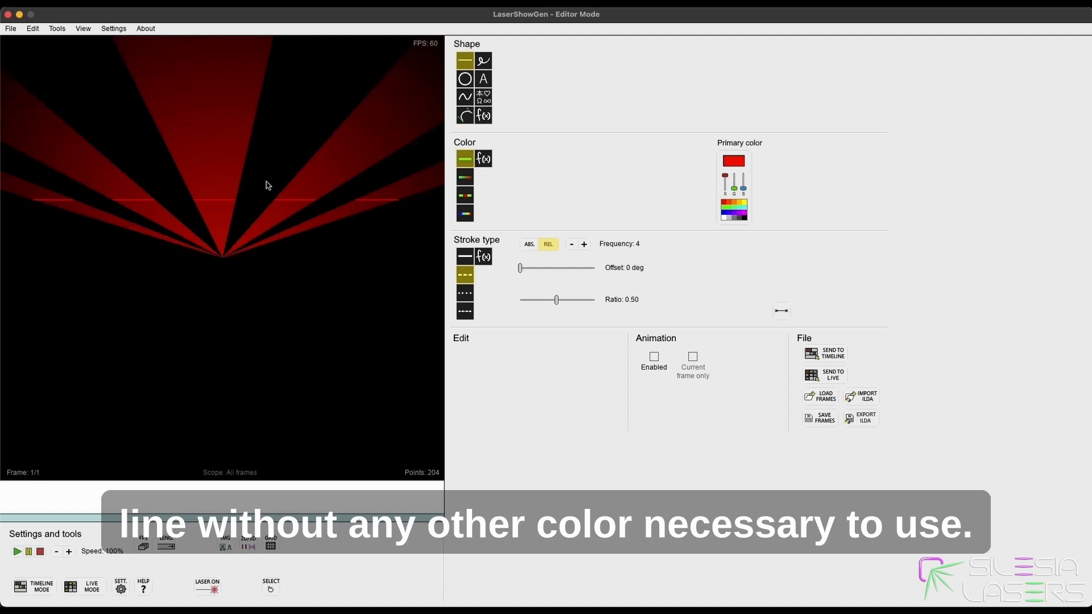
{"action": "mouse_move", "coordinate": [266, 235]}
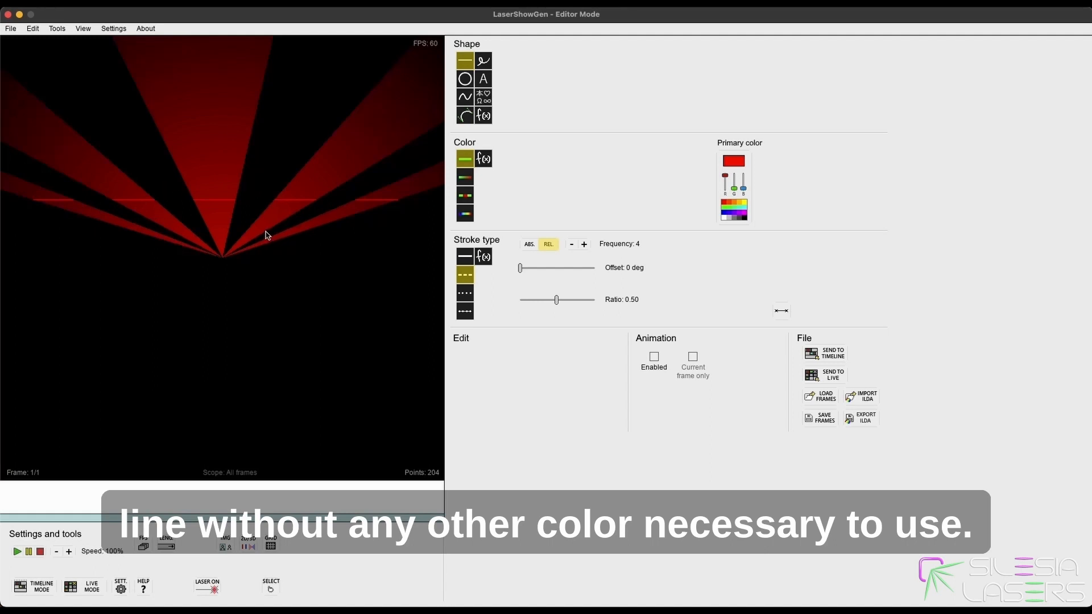
{"action": "mouse_move", "coordinate": [667, 201]}
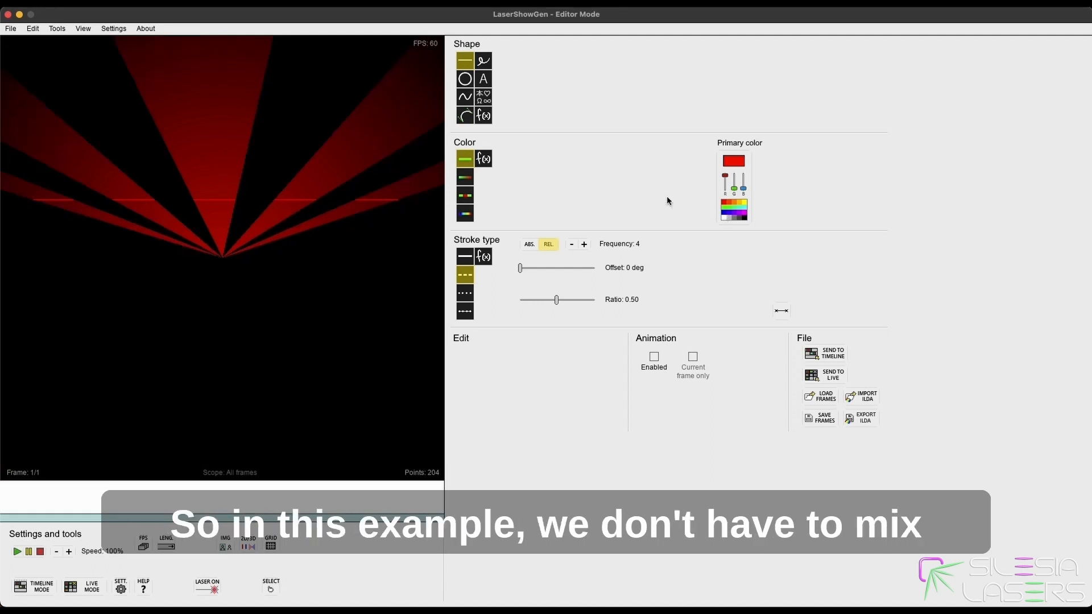
{"action": "mouse_move", "coordinate": [762, 207]}
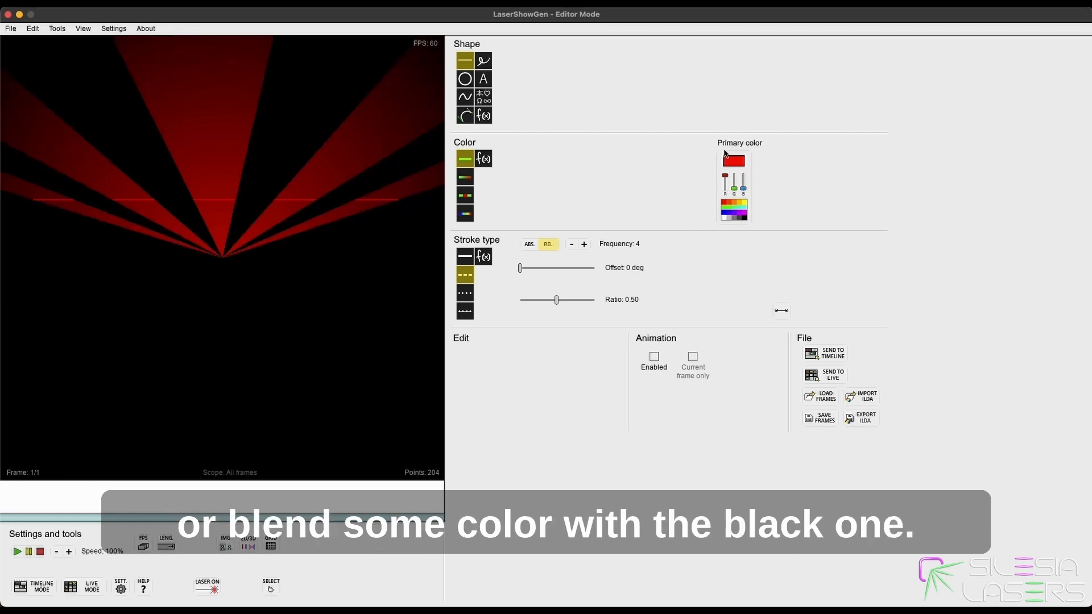
{"action": "mouse_move", "coordinate": [798, 215]}
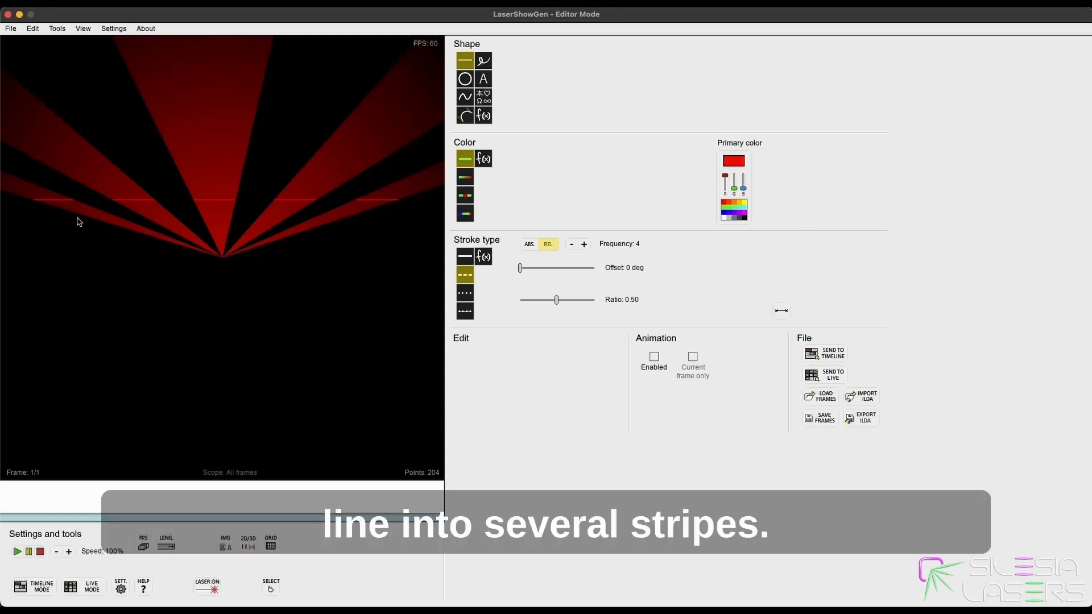
{"action": "mouse_move", "coordinate": [292, 266]}
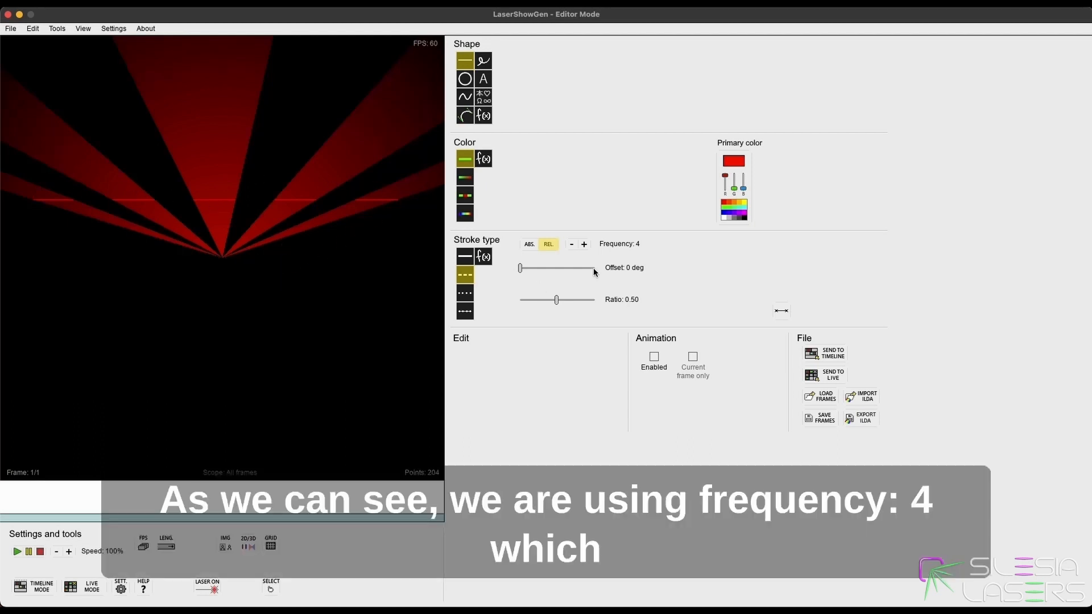
{"action": "mouse_move", "coordinate": [625, 256]}
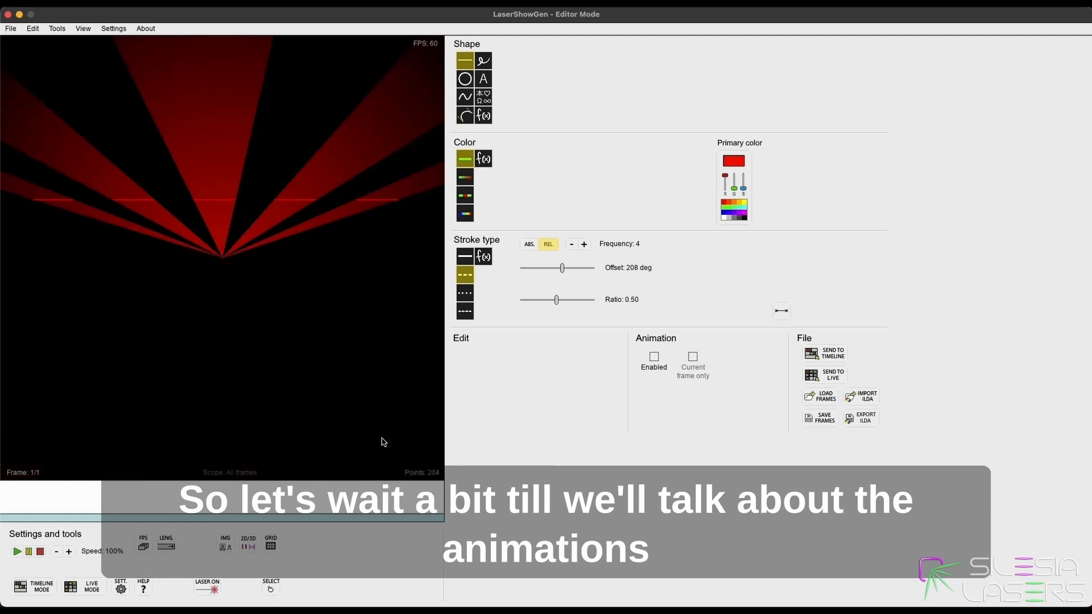
{"action": "mouse_move", "coordinate": [572, 326]}
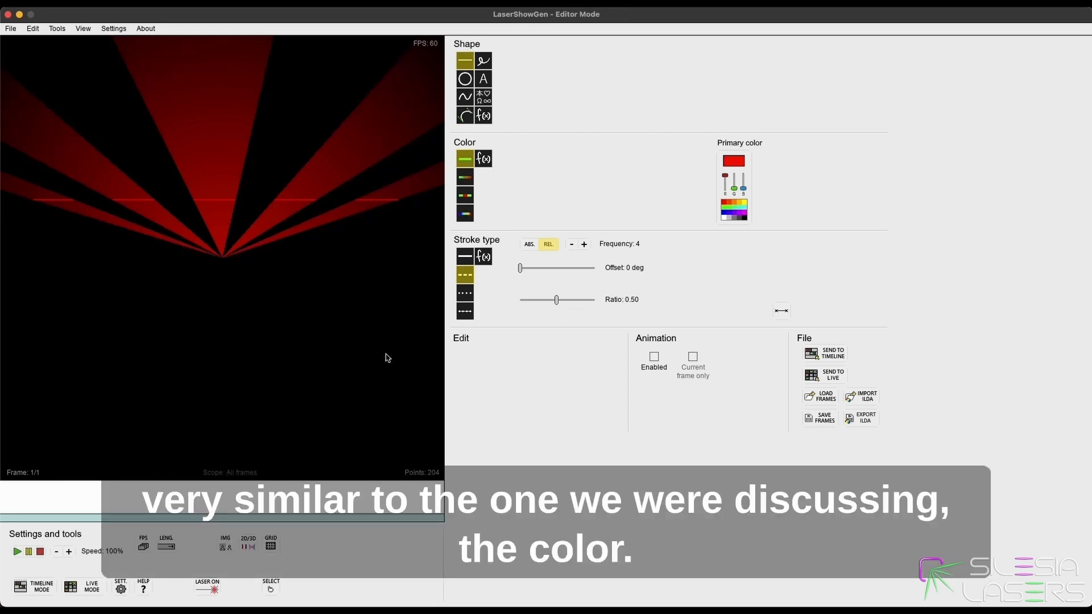
{"action": "mouse_move", "coordinate": [566, 315]}
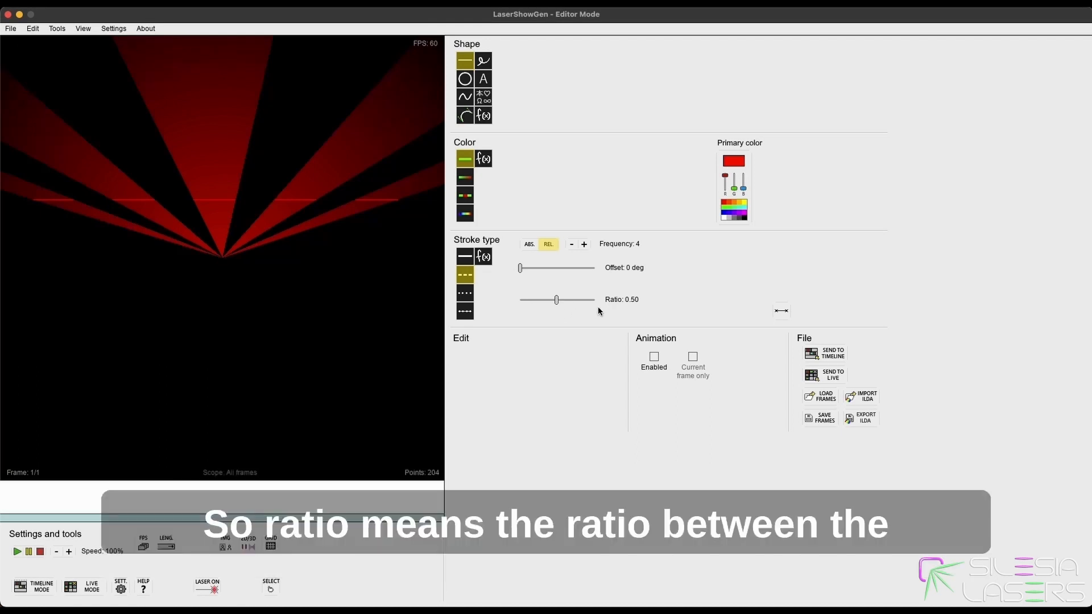
{"action": "mouse_move", "coordinate": [576, 299]}
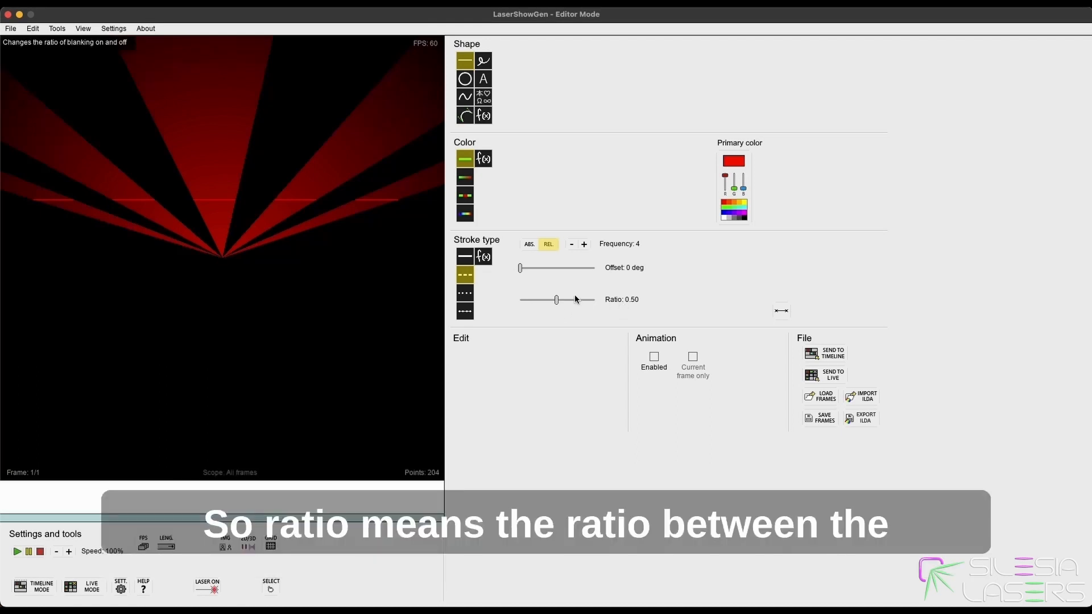
{"action": "mouse_move", "coordinate": [575, 310]}
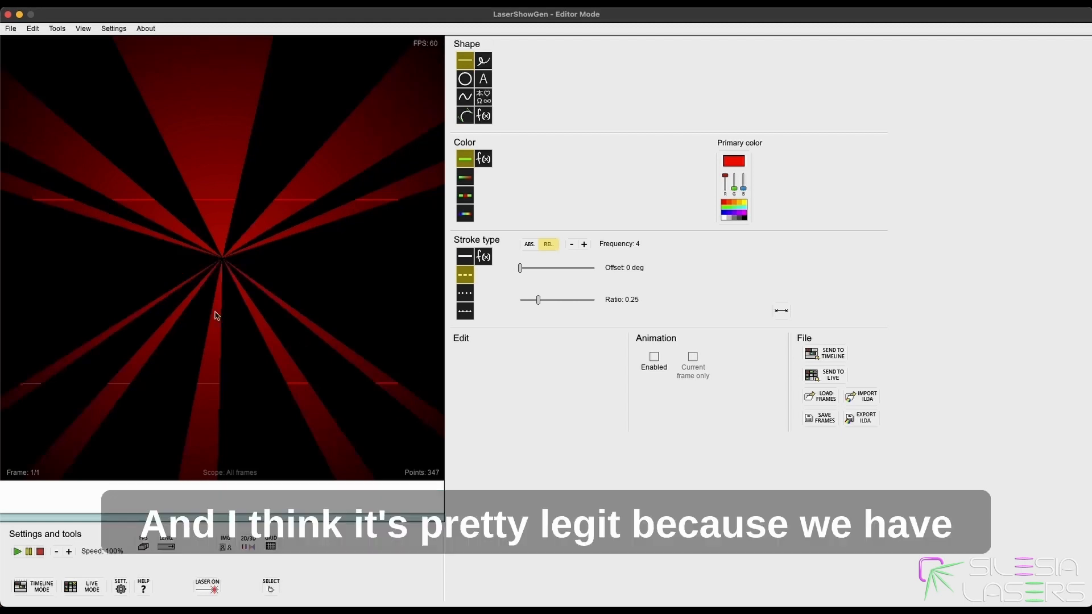
{"action": "mouse_move", "coordinate": [88, 338]}
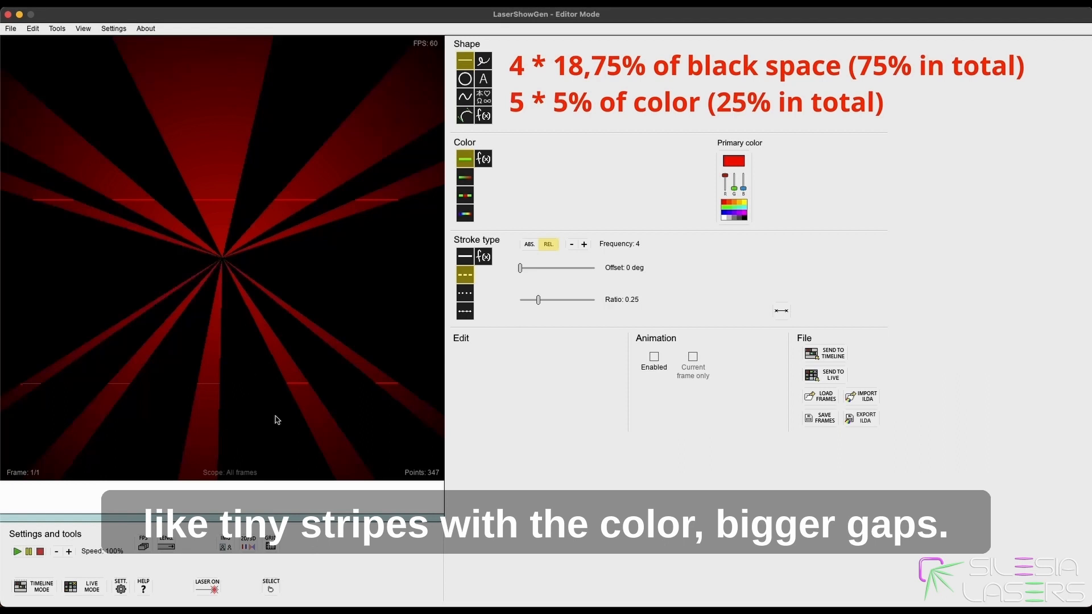
{"action": "mouse_move", "coordinate": [86, 424]}
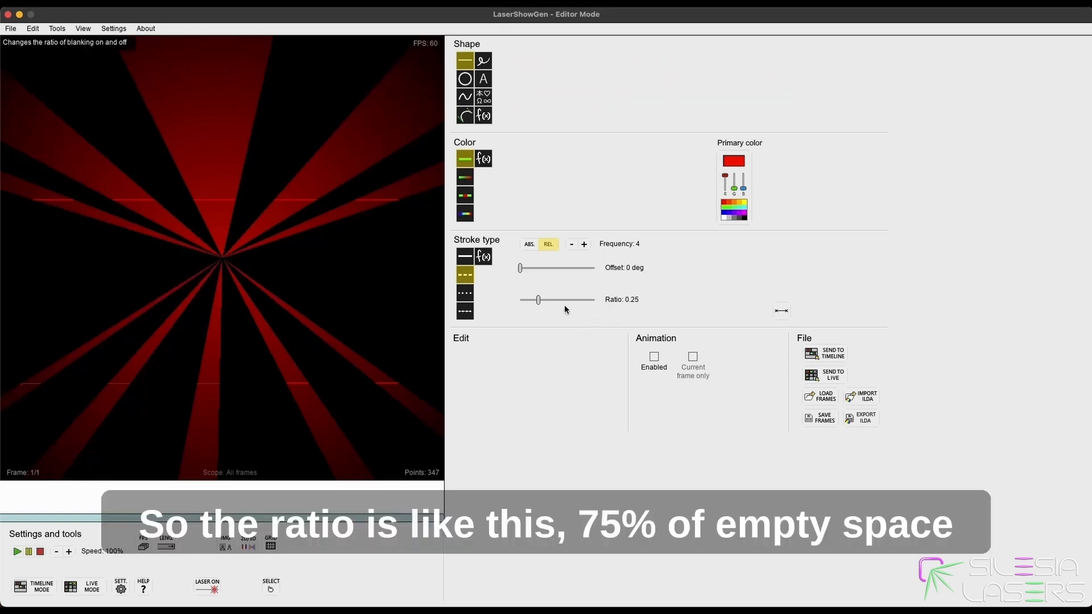
{"action": "mouse_move", "coordinate": [147, 340]}
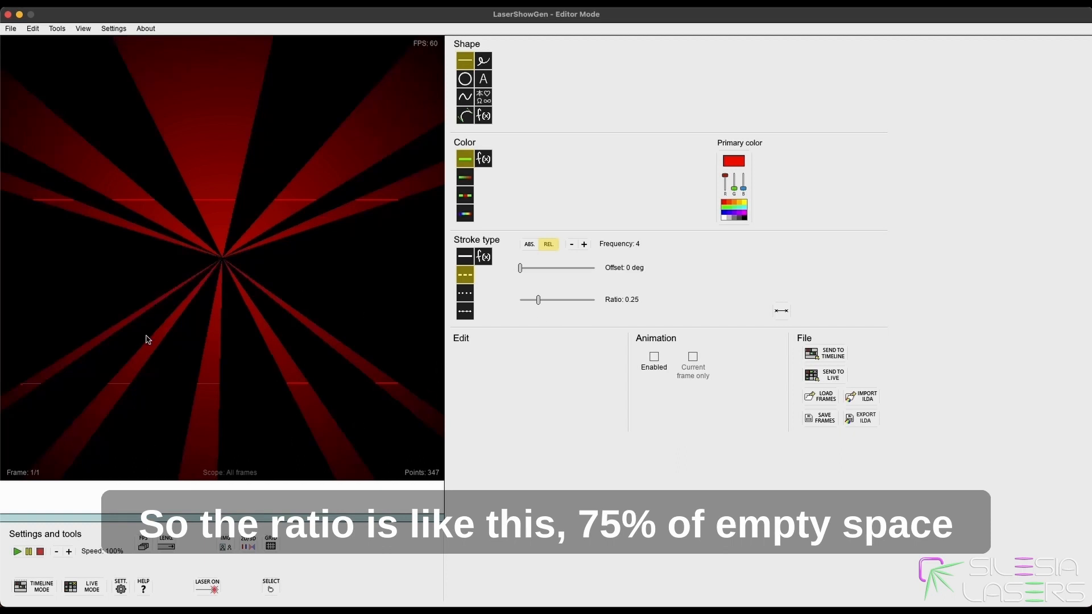
{"action": "mouse_move", "coordinate": [332, 374]}
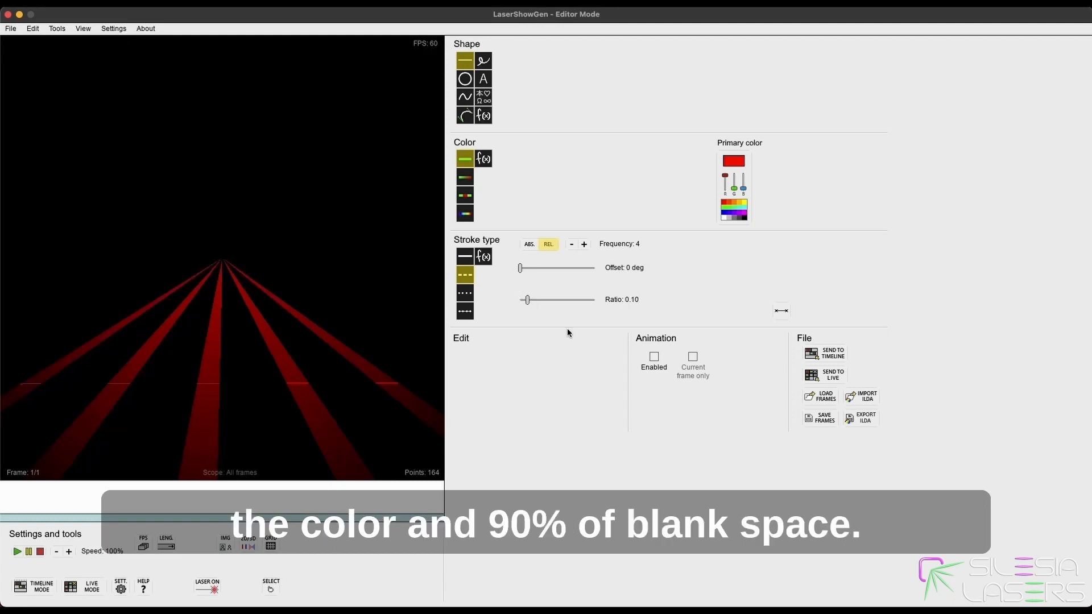
{"action": "mouse_move", "coordinate": [20, 150]}
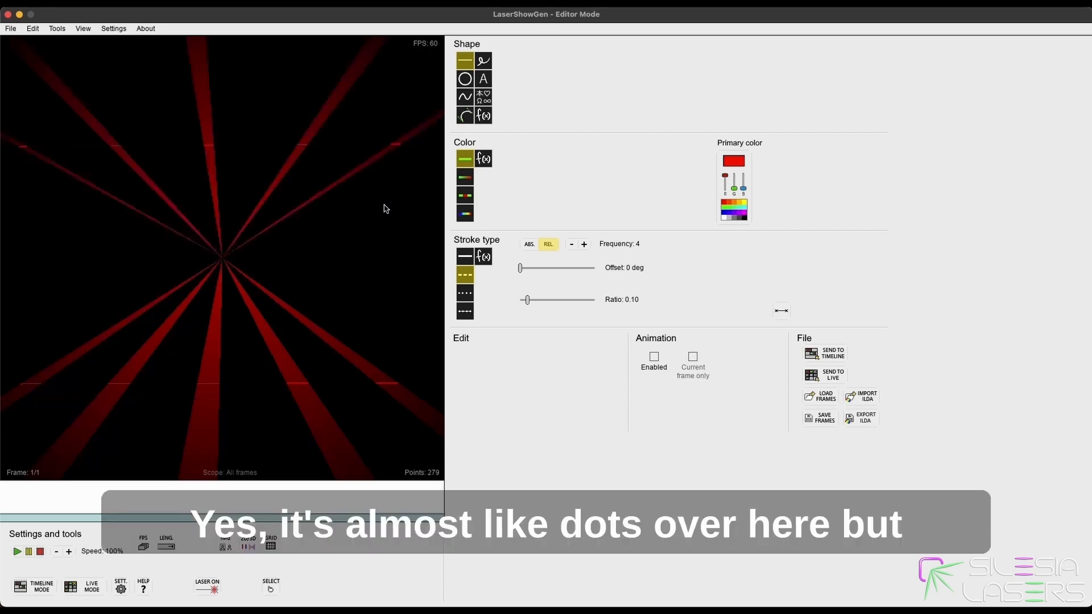
{"action": "mouse_move", "coordinate": [303, 156]}
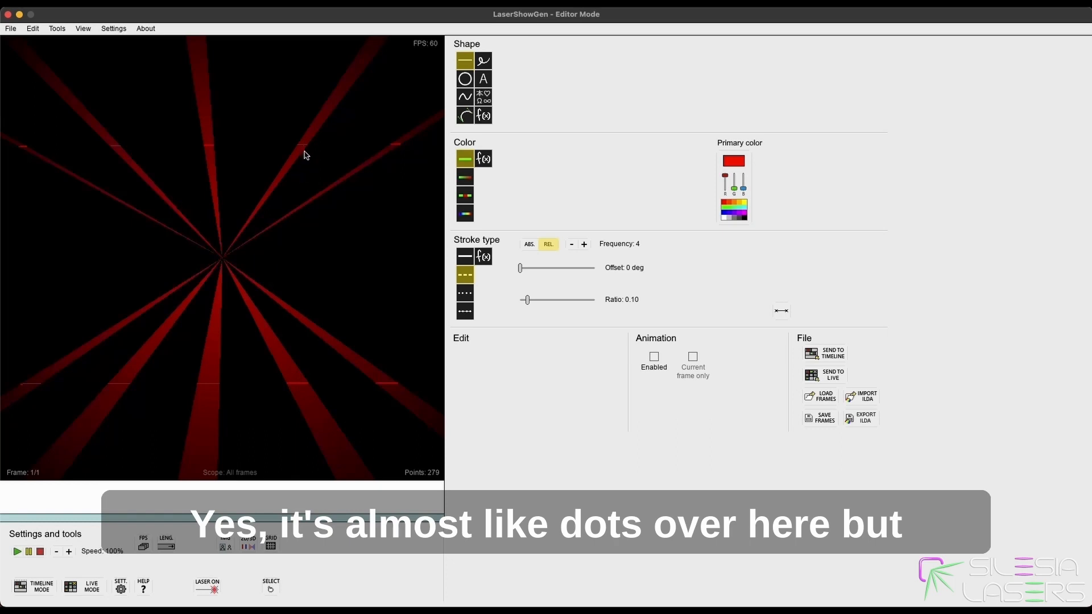
{"action": "mouse_move", "coordinate": [271, 174]}
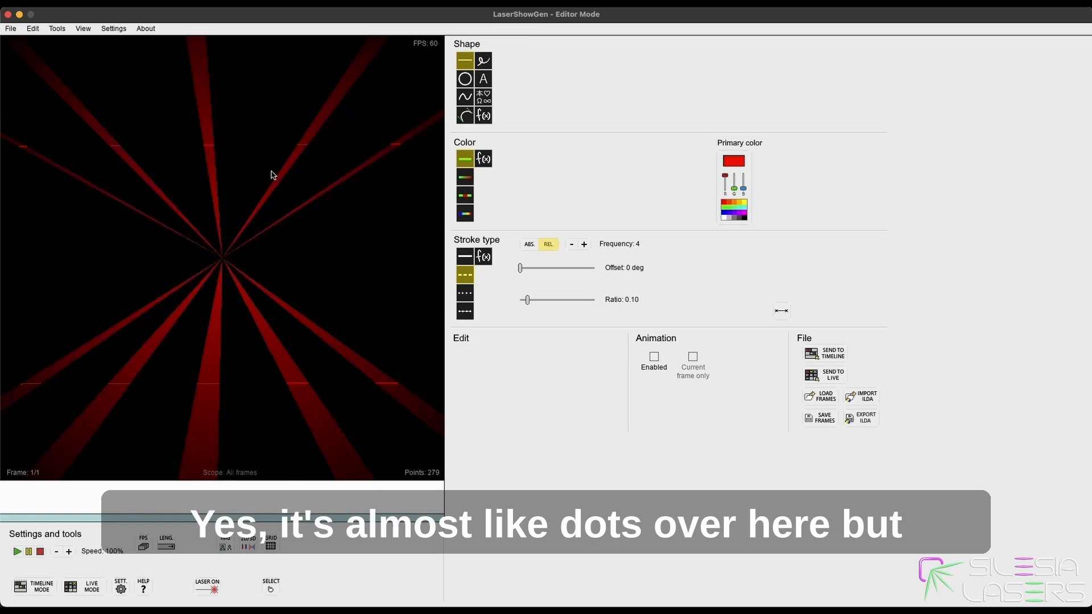
{"action": "mouse_move", "coordinate": [209, 150]}
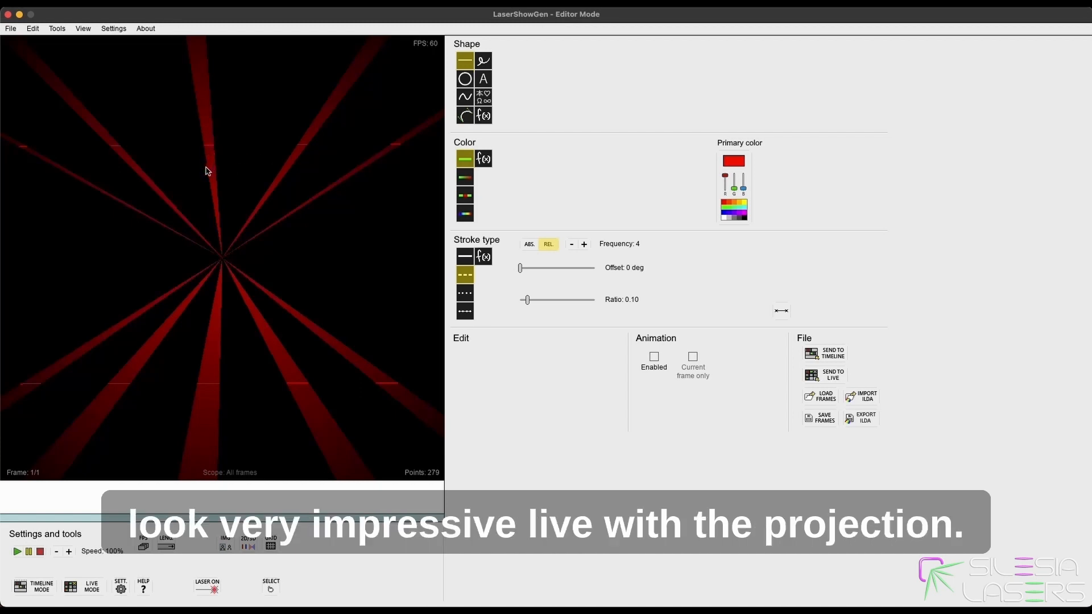
{"action": "mouse_move", "coordinate": [225, 193]}
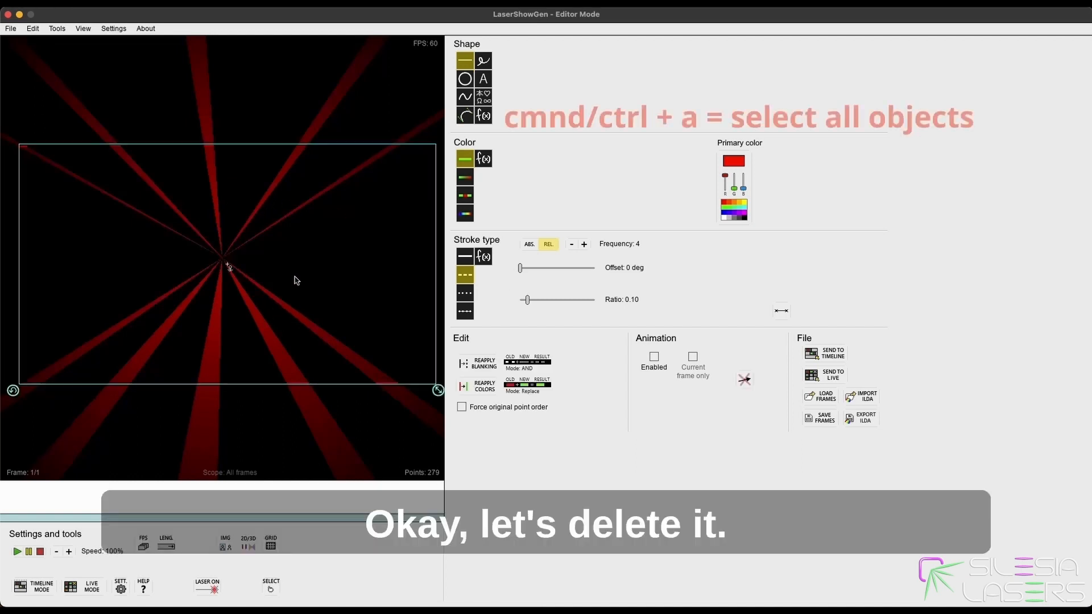
- Delete the red dashed star and choose the dotted blanking stroke for new green lines
{"action": "right_click", "coordinate": [229, 266]}
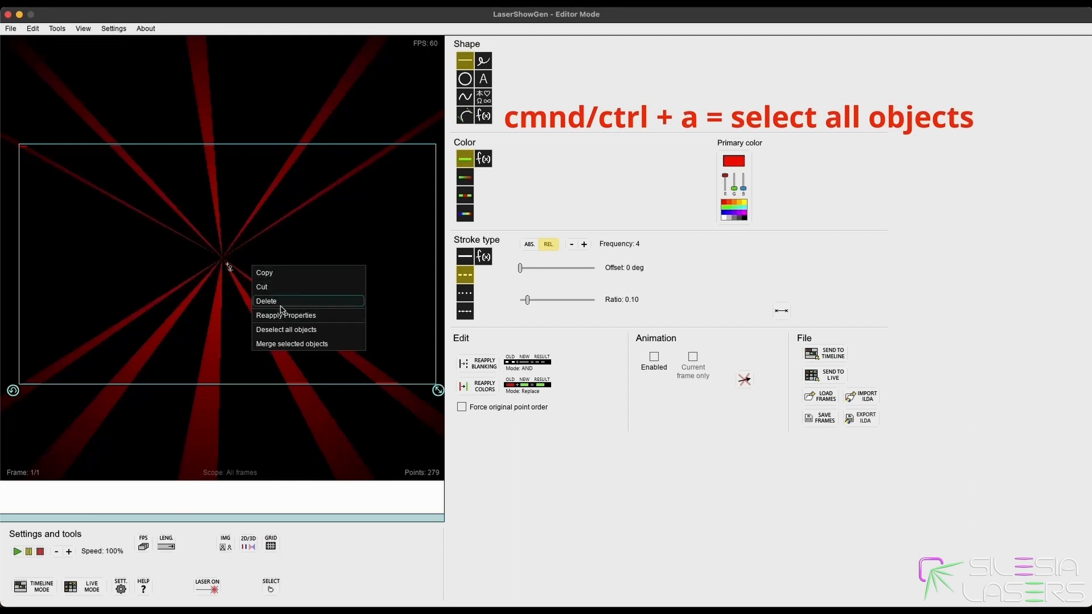
{"action": "left_click", "coordinate": [266, 301]}
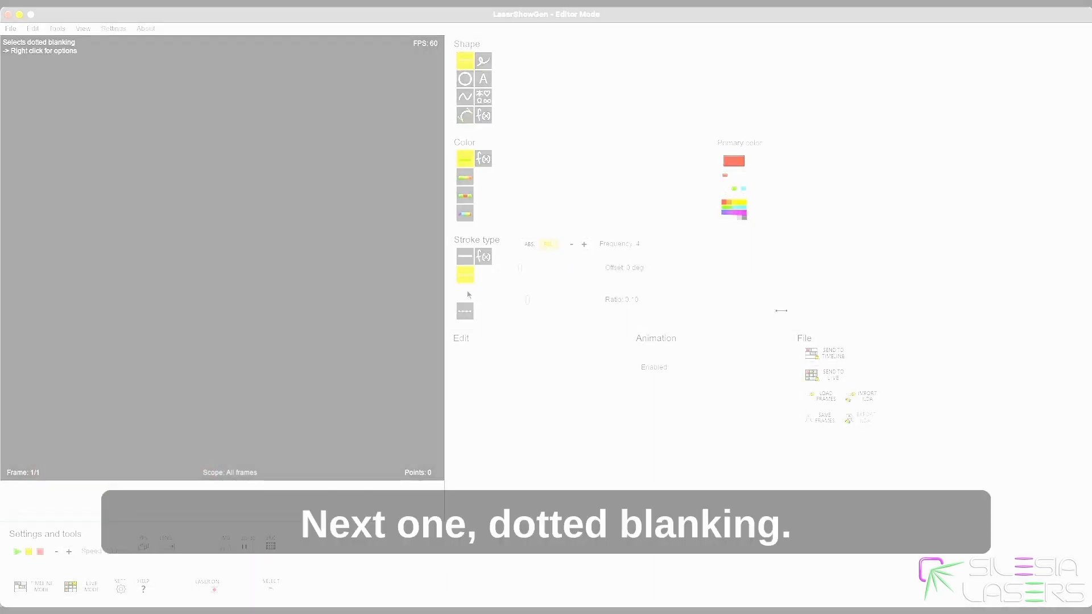
{"action": "left_click", "coordinate": [464, 292]}
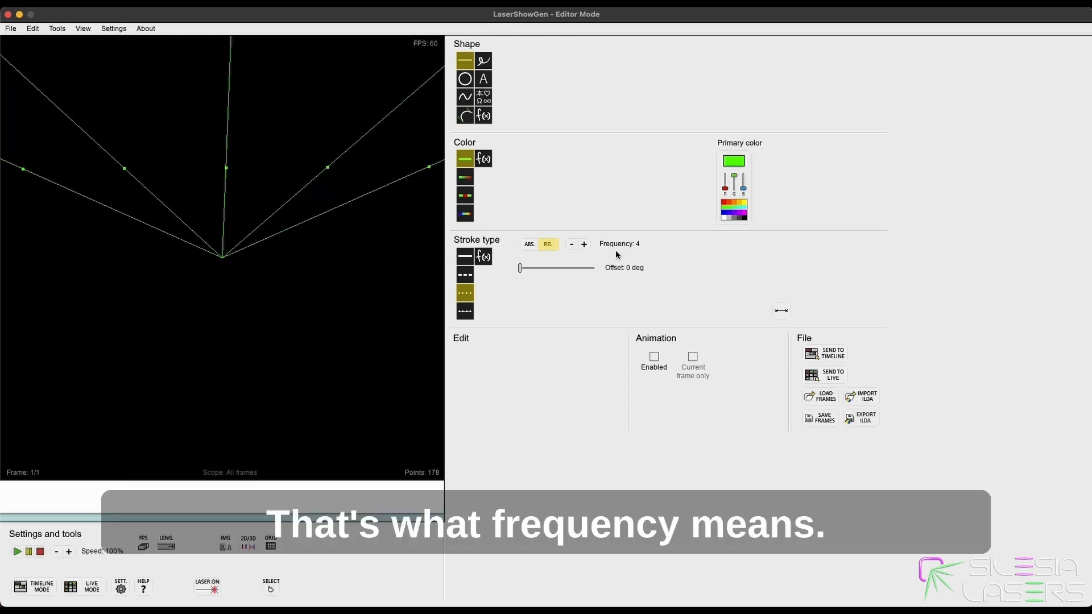
- Raise the dot frequency to 10 and select the radiating green dotted lines
{"action": "left_click", "coordinate": [584, 244]}
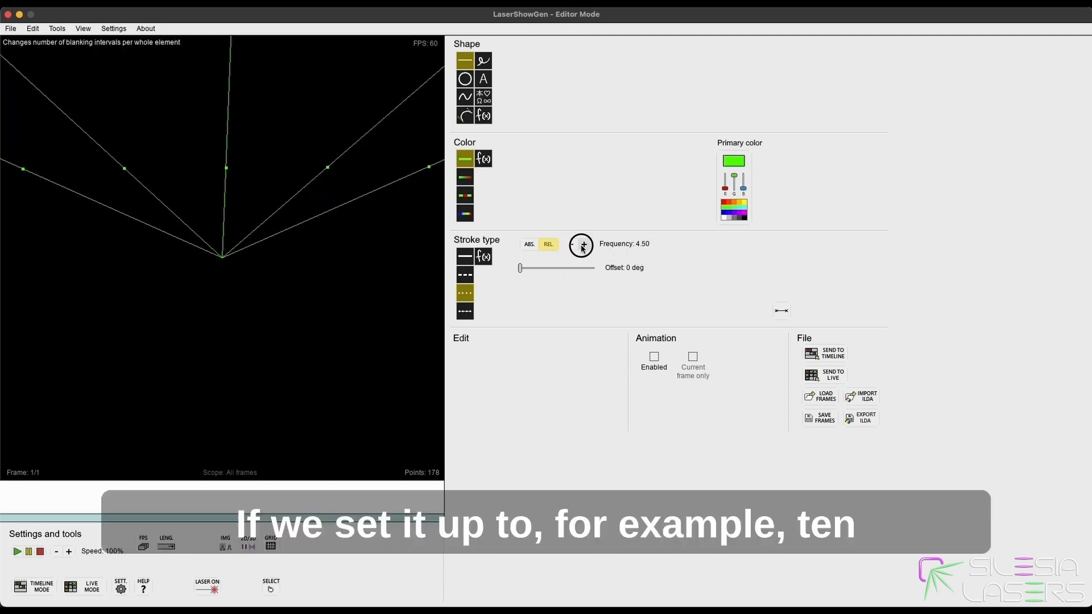
{"action": "left_click", "coordinate": [583, 244]}
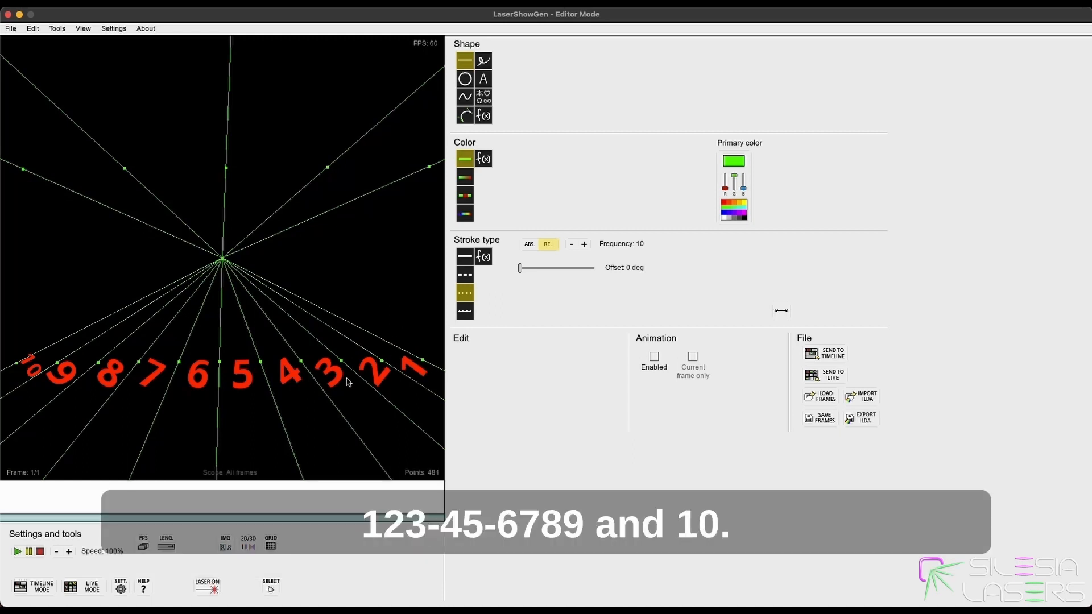
{"action": "mouse_move", "coordinate": [161, 374]}
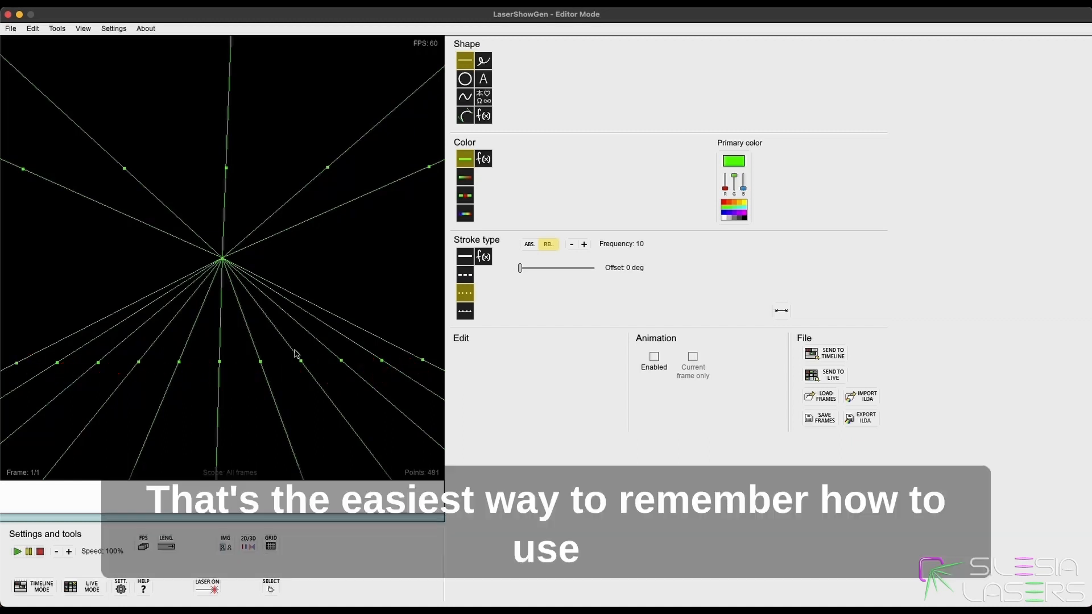
{"action": "mouse_move", "coordinate": [297, 354]}
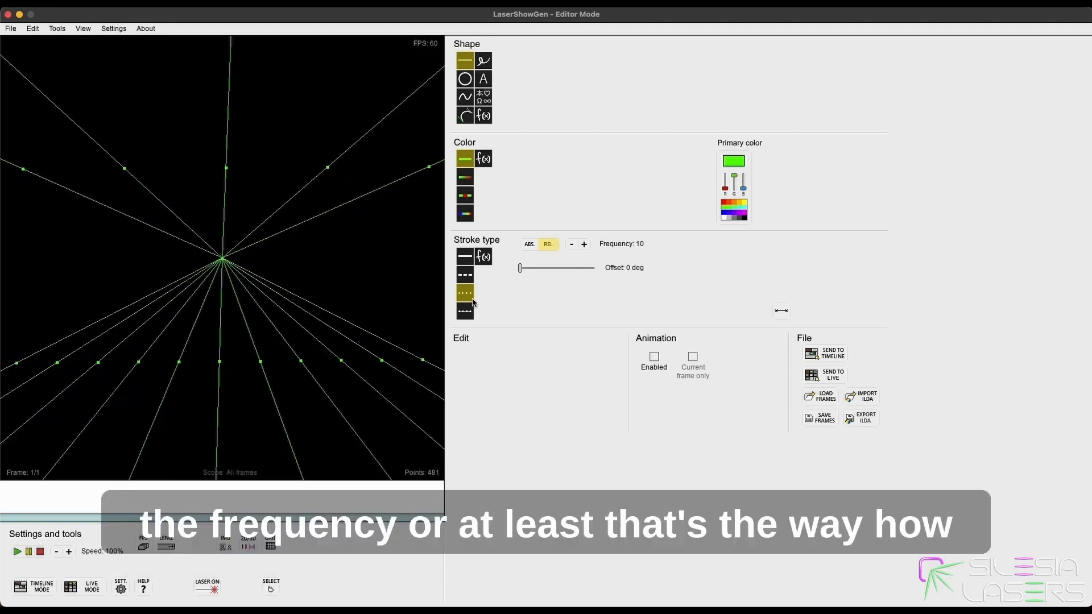
{"action": "mouse_move", "coordinate": [256, 350]}
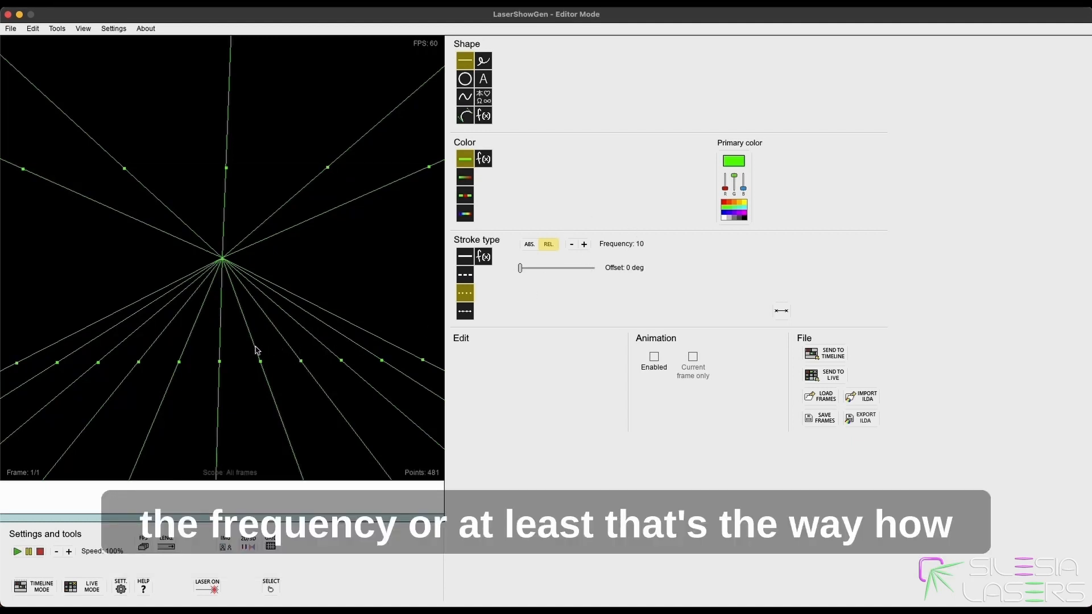
{"action": "left_click", "coordinate": [223, 261]}
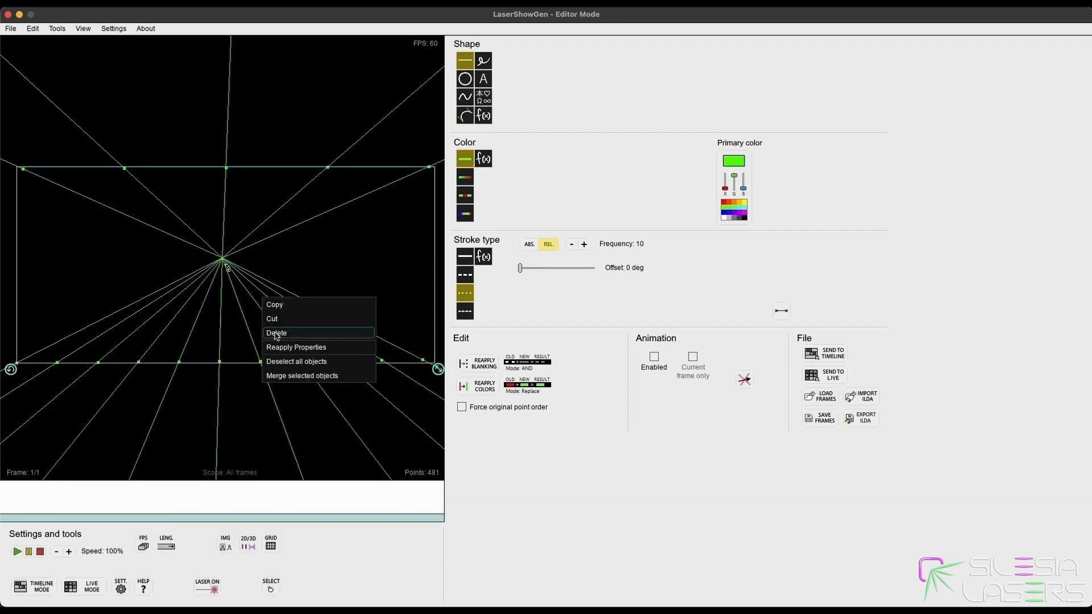
- Delete the green dotted lines and choose the dotted solid line stroke
{"action": "left_click", "coordinate": [276, 333]}
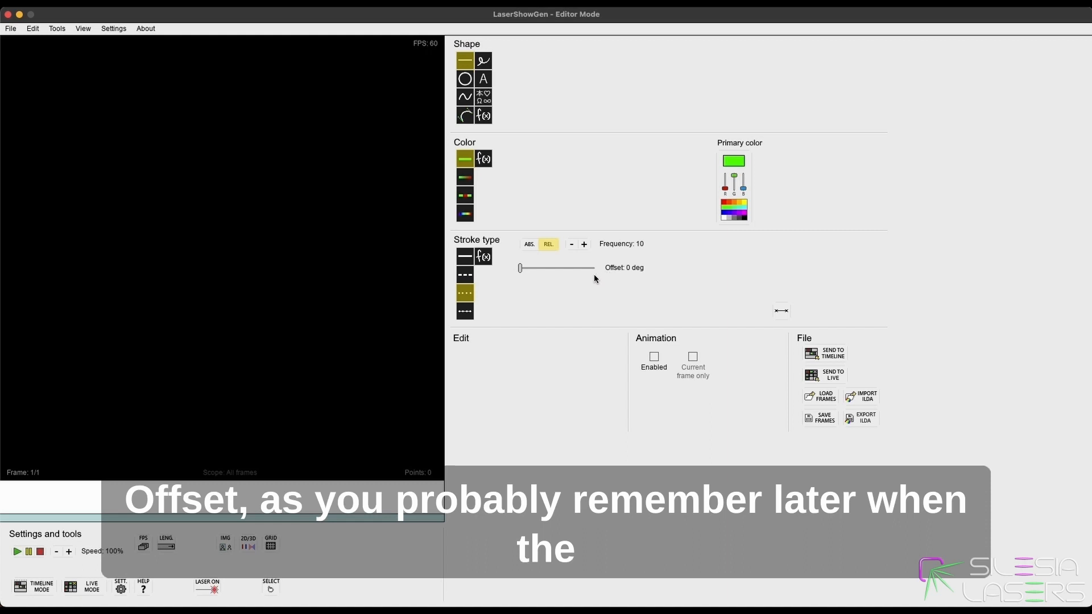
{"action": "mouse_move", "coordinate": [620, 253]}
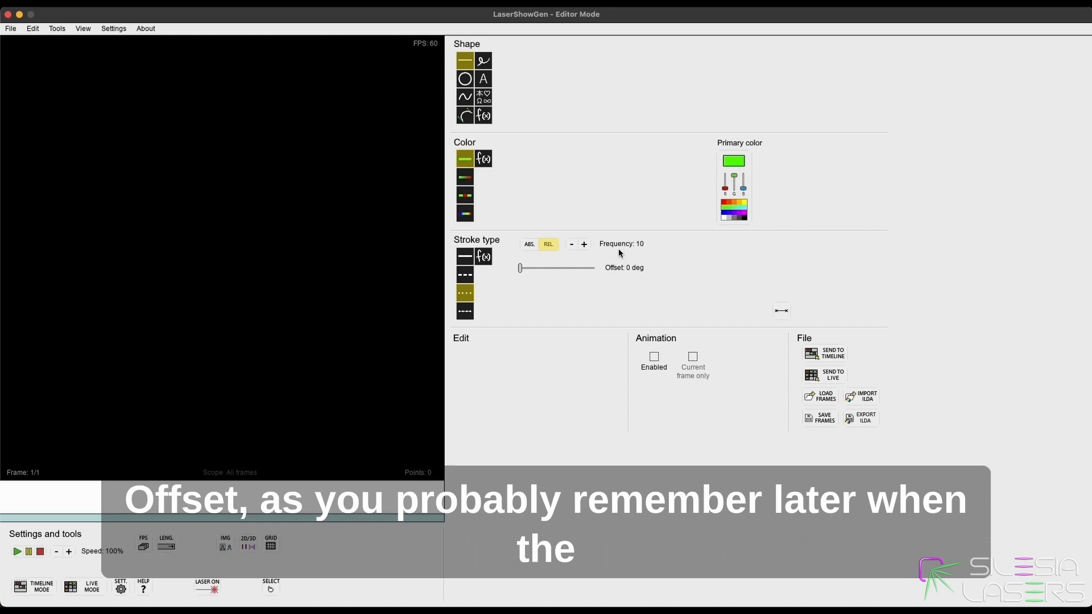
{"action": "mouse_move", "coordinate": [562, 310]}
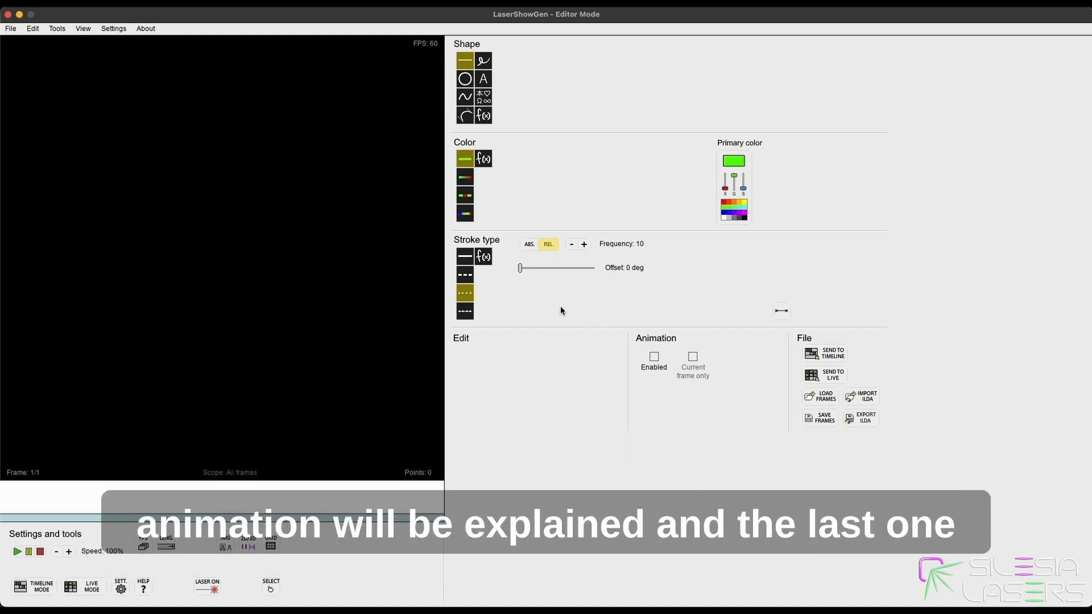
{"action": "mouse_move", "coordinate": [464, 310]}
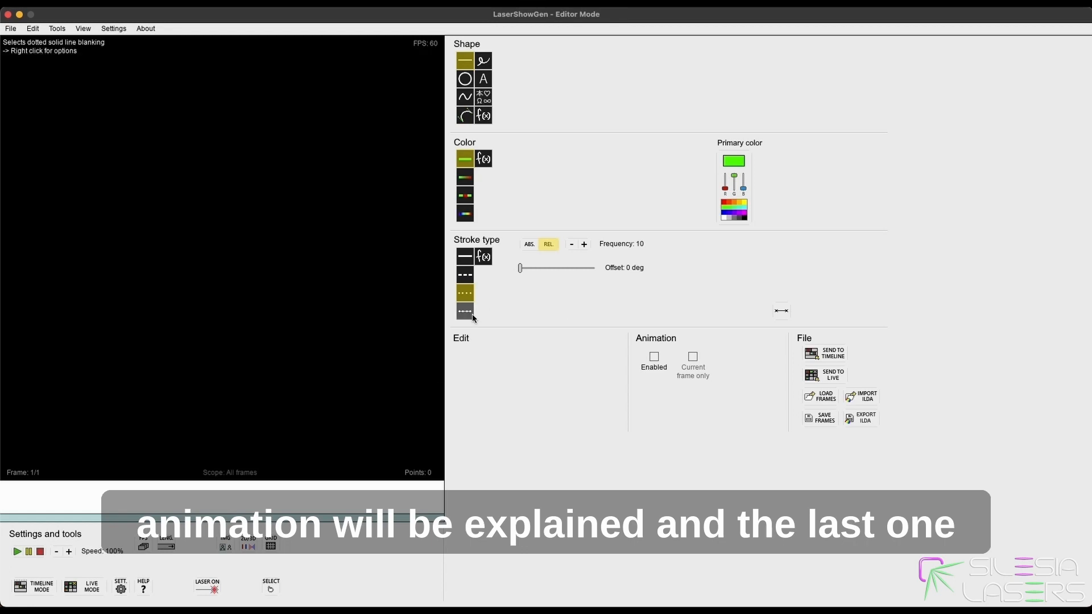
{"action": "left_click", "coordinate": [464, 311]}
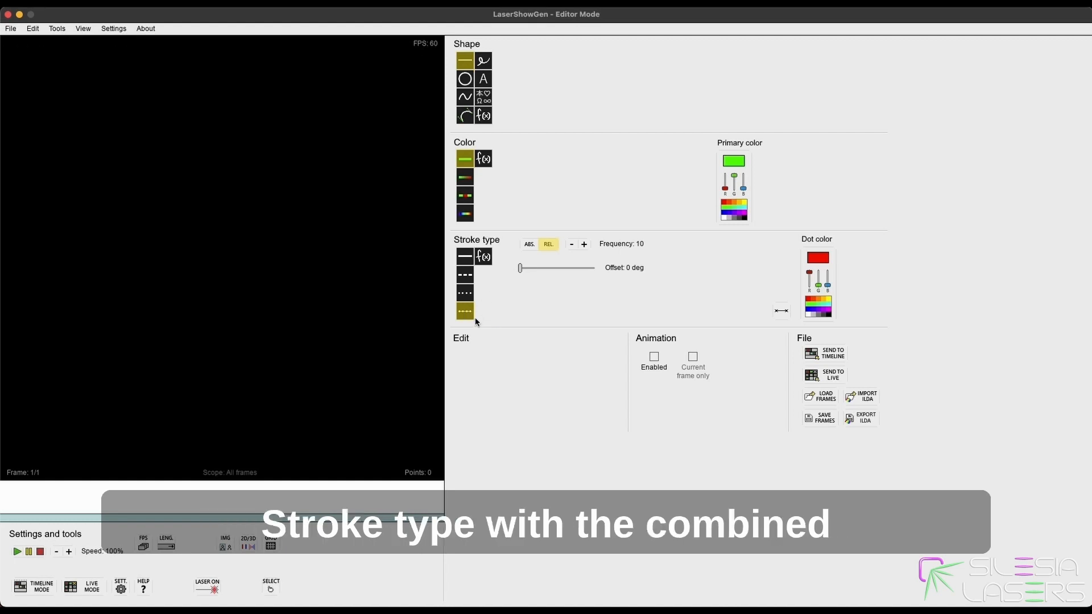
{"action": "mouse_move", "coordinate": [465, 311]}
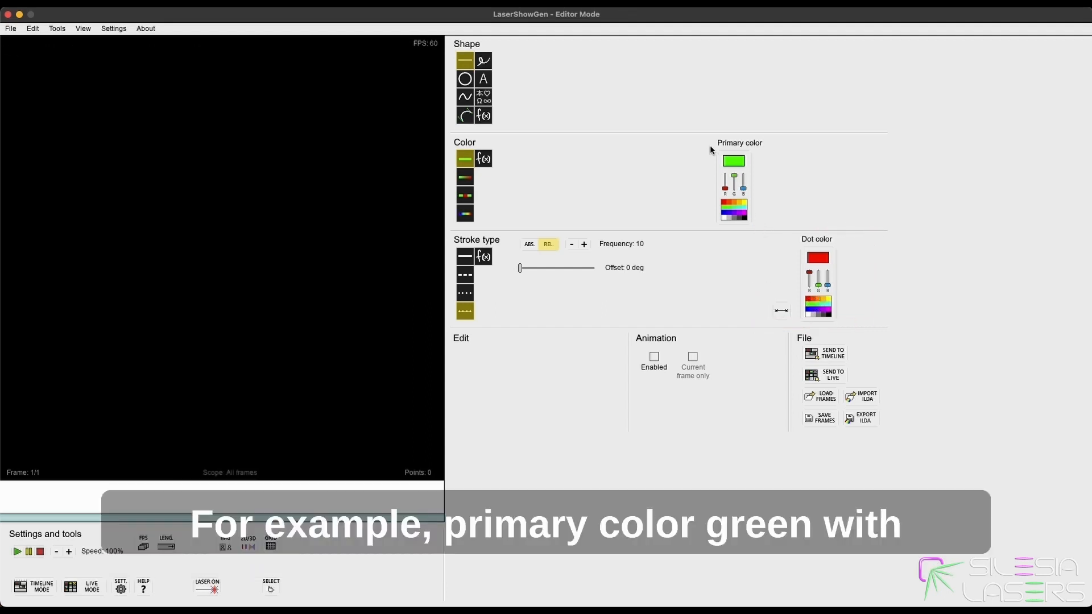
{"action": "mouse_move", "coordinate": [699, 221]}
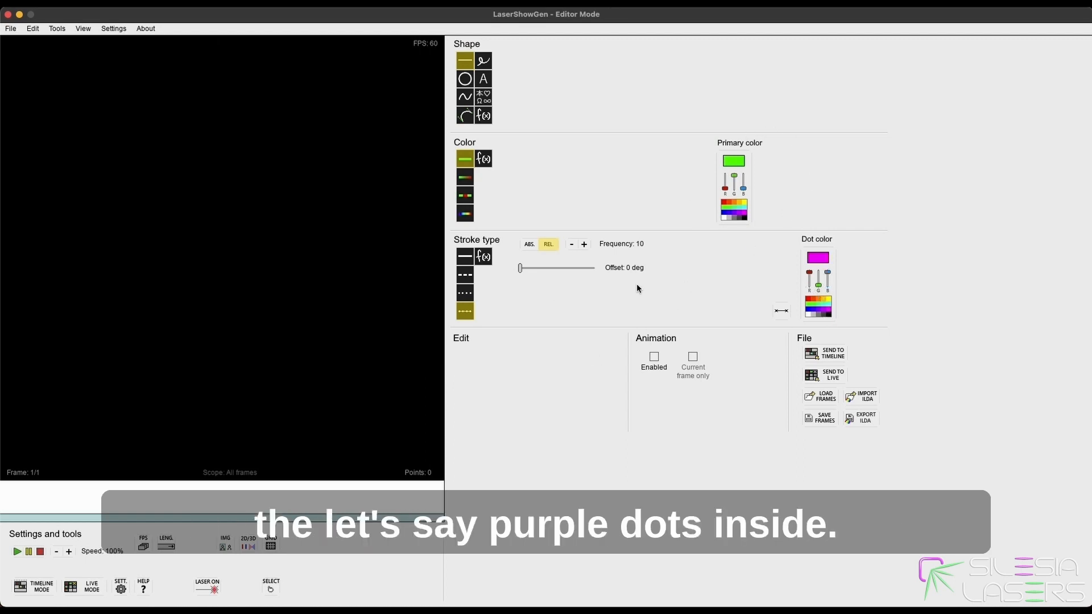
{"action": "mouse_move", "coordinate": [630, 249]}
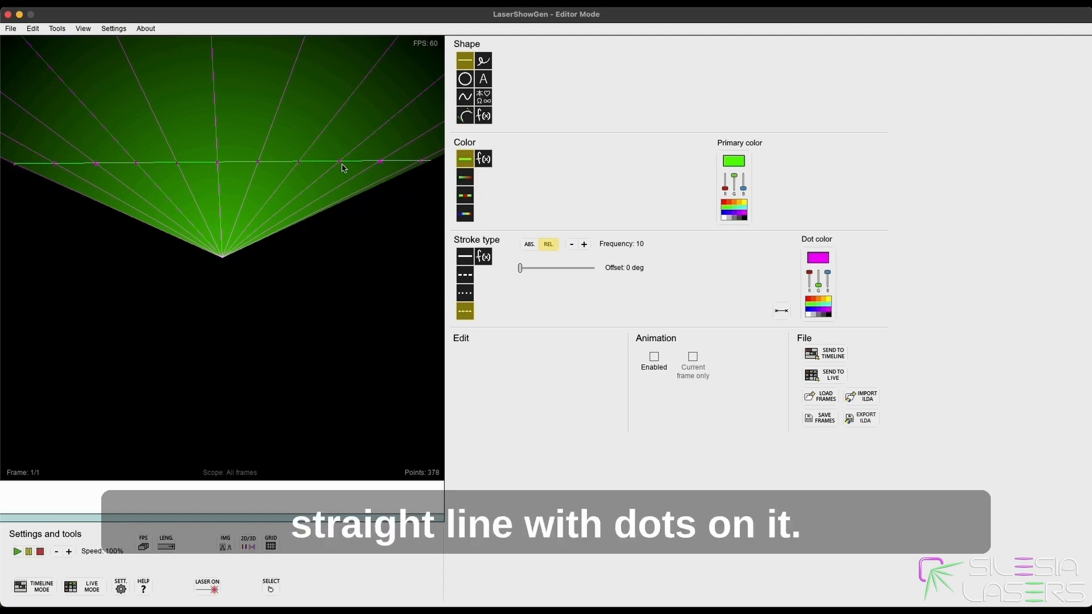
{"action": "mouse_move", "coordinate": [303, 164]}
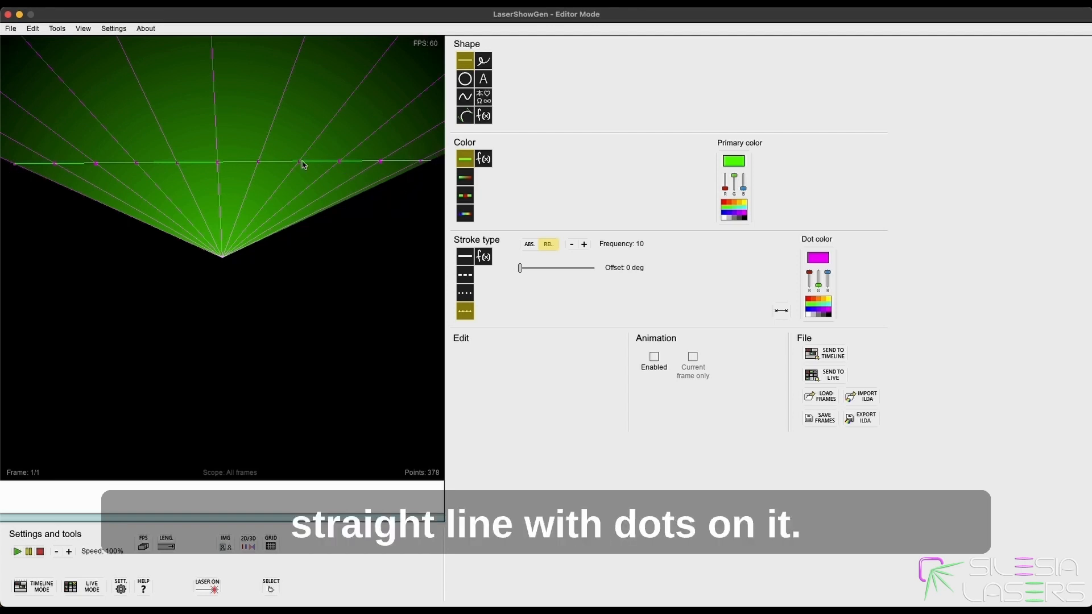
{"action": "mouse_move", "coordinate": [150, 262]}
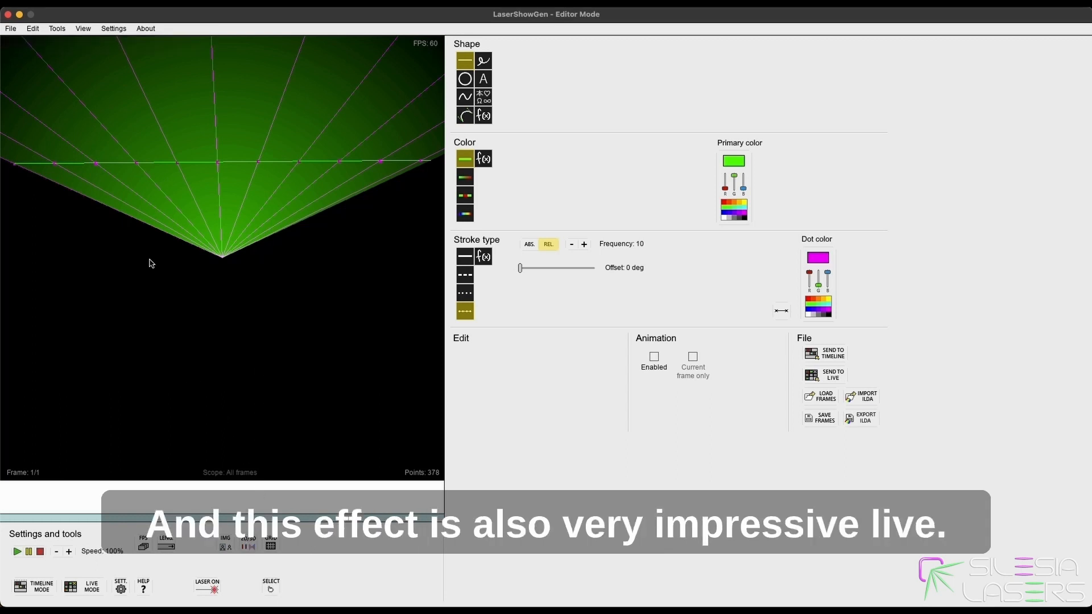
{"action": "mouse_move", "coordinate": [152, 221]}
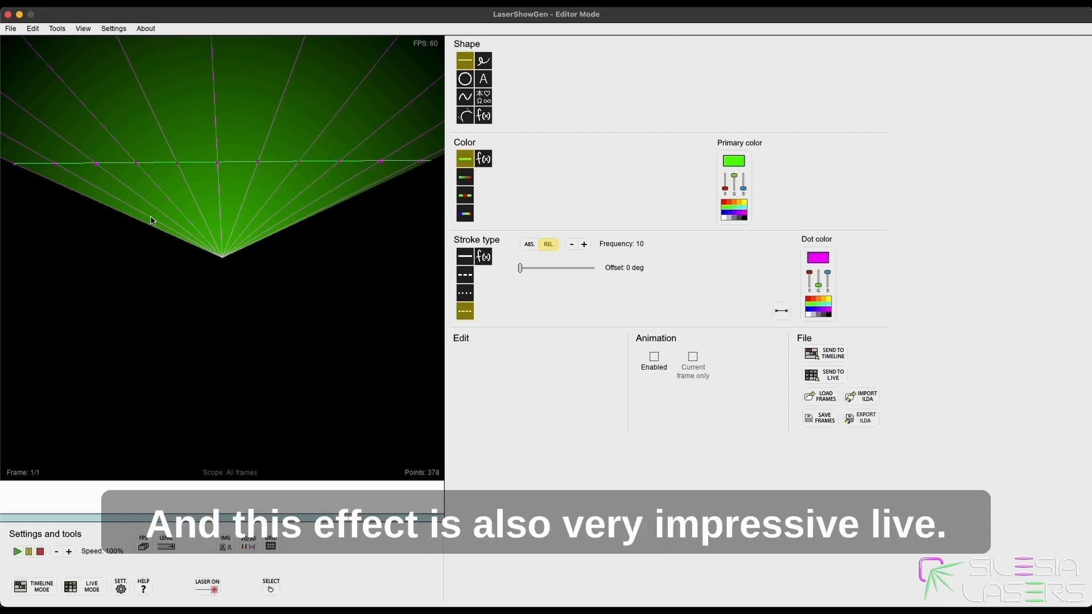
{"action": "mouse_move", "coordinate": [89, 182]}
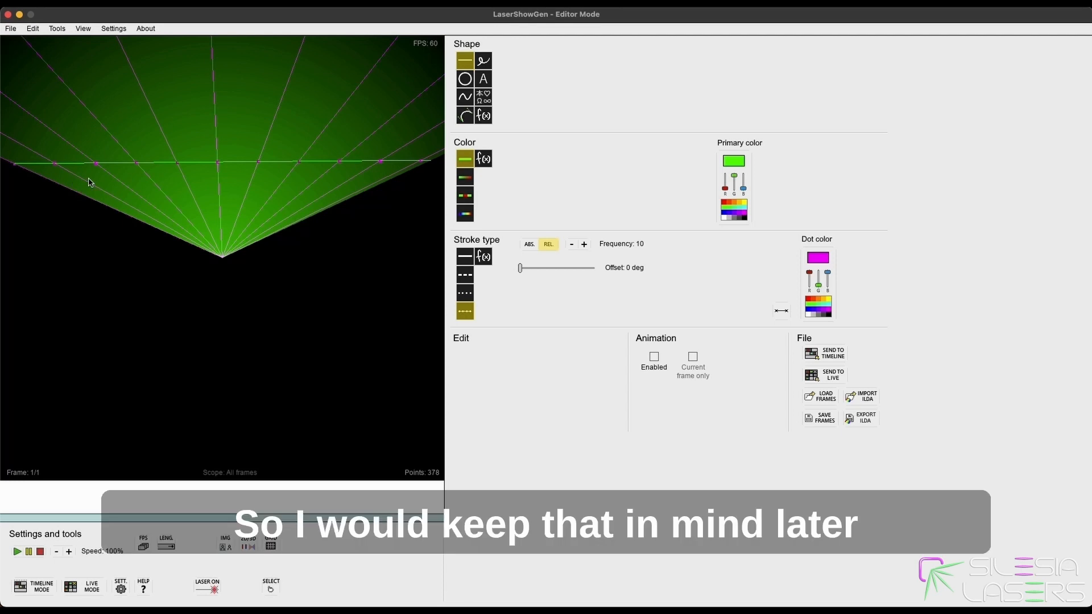
{"action": "mouse_move", "coordinate": [498, 335]}
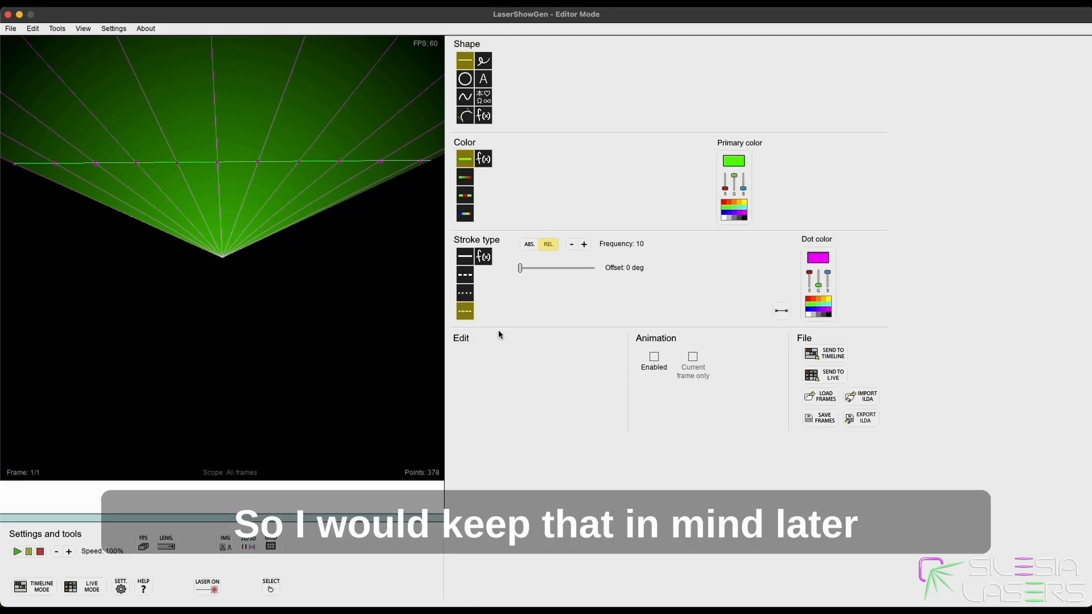
{"action": "mouse_move", "coordinate": [634, 314]}
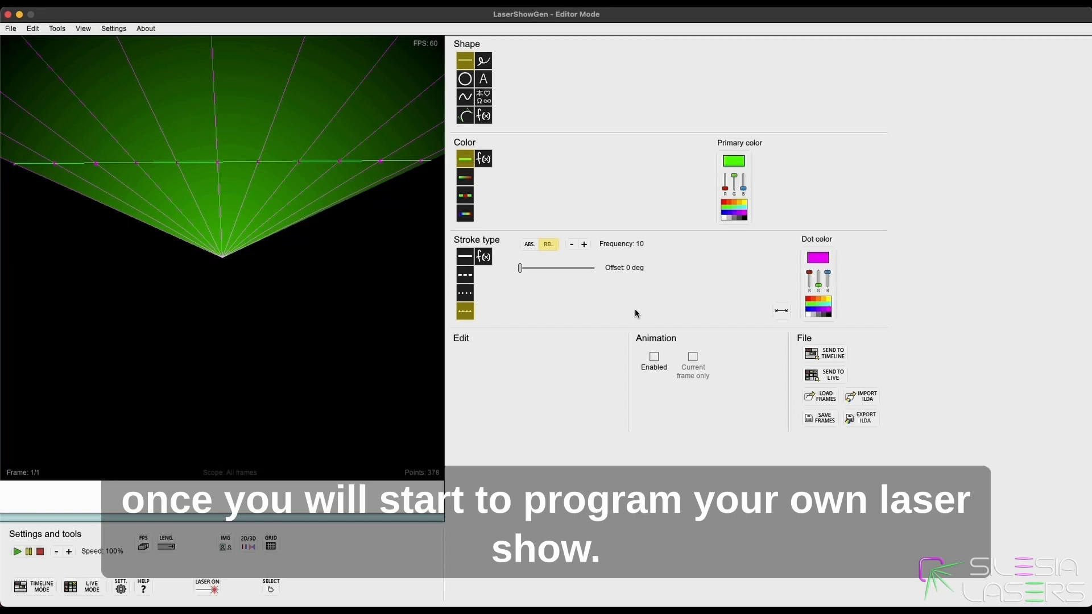
{"action": "mouse_move", "coordinate": [371, 212]}
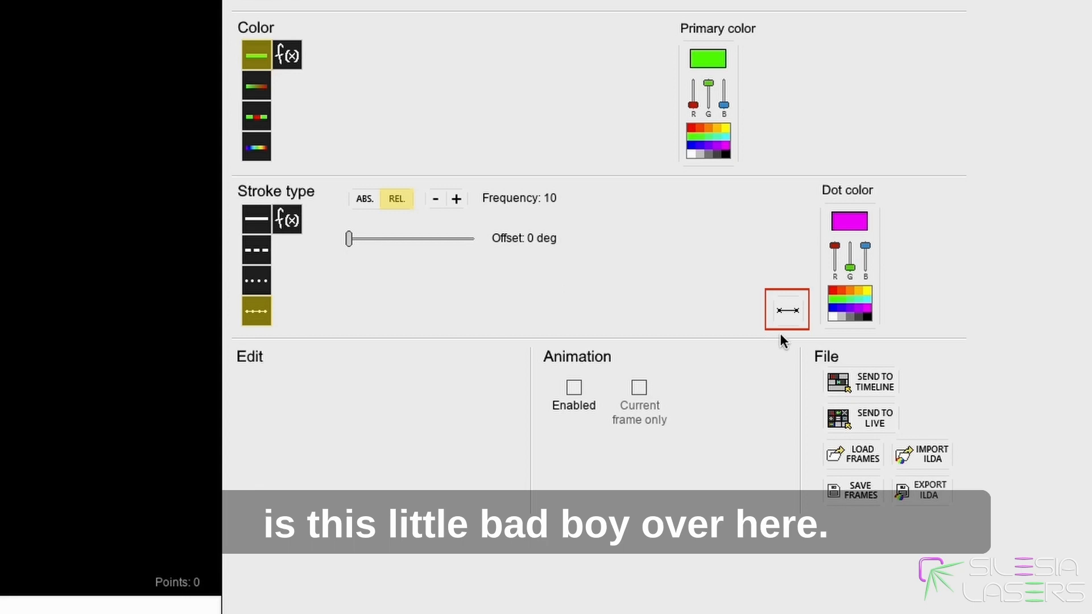
- Choose a plain solid stroke with dots at each line's start and end
{"action": "left_click", "coordinate": [255, 219]}
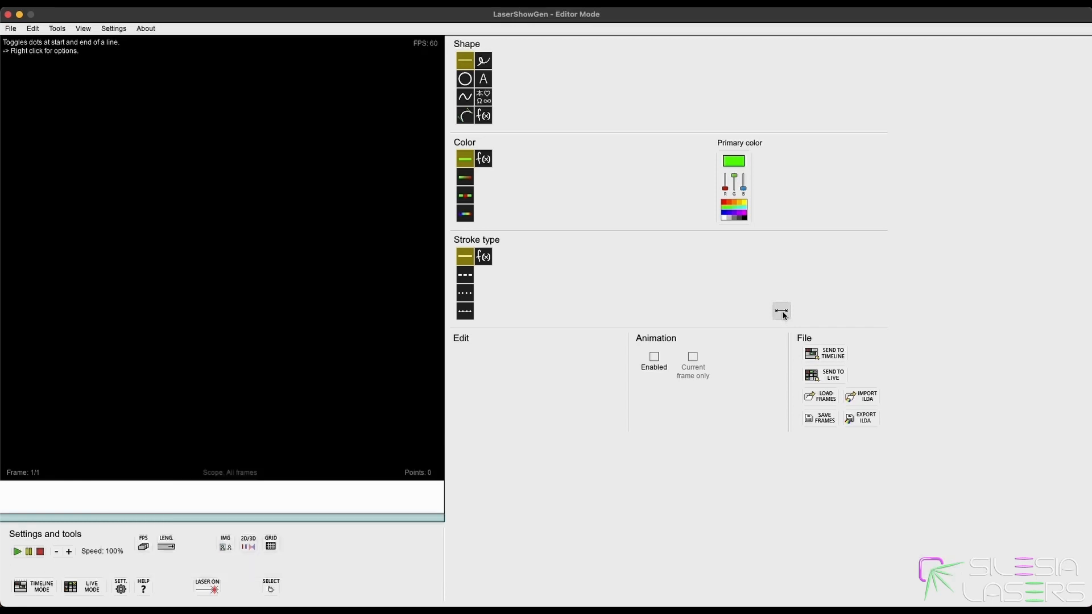
{"action": "left_click", "coordinate": [780, 311]}
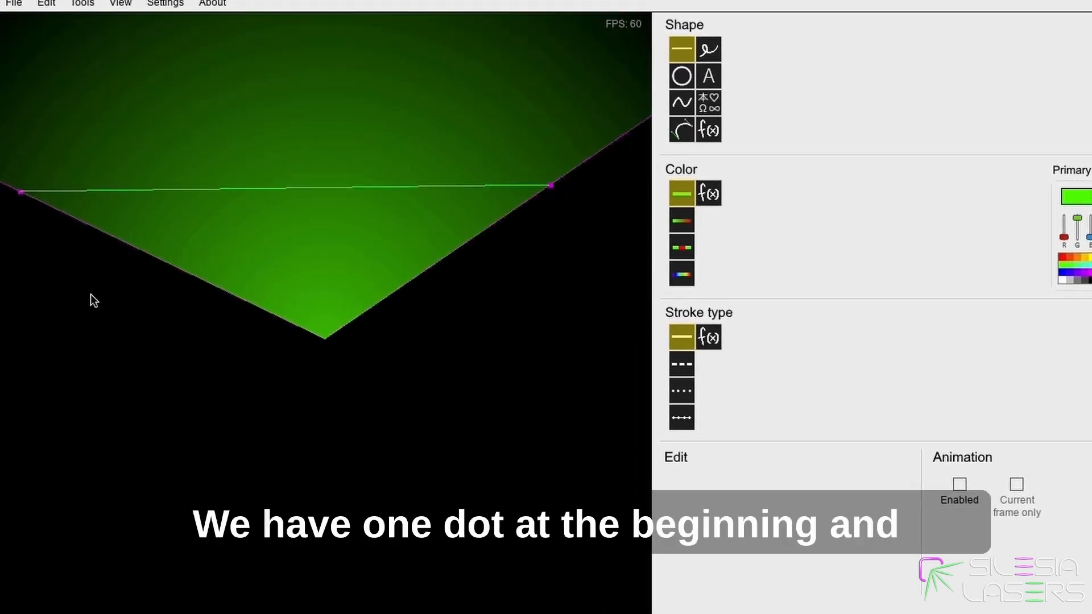
{"action": "mouse_move", "coordinate": [539, 206]}
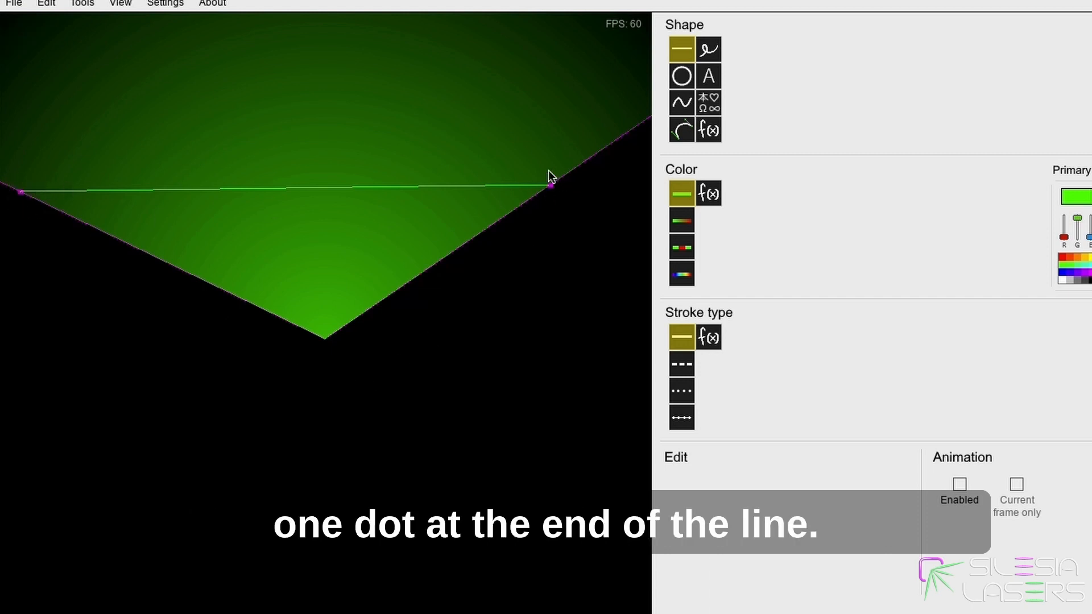
{"action": "mouse_move", "coordinate": [257, 234]}
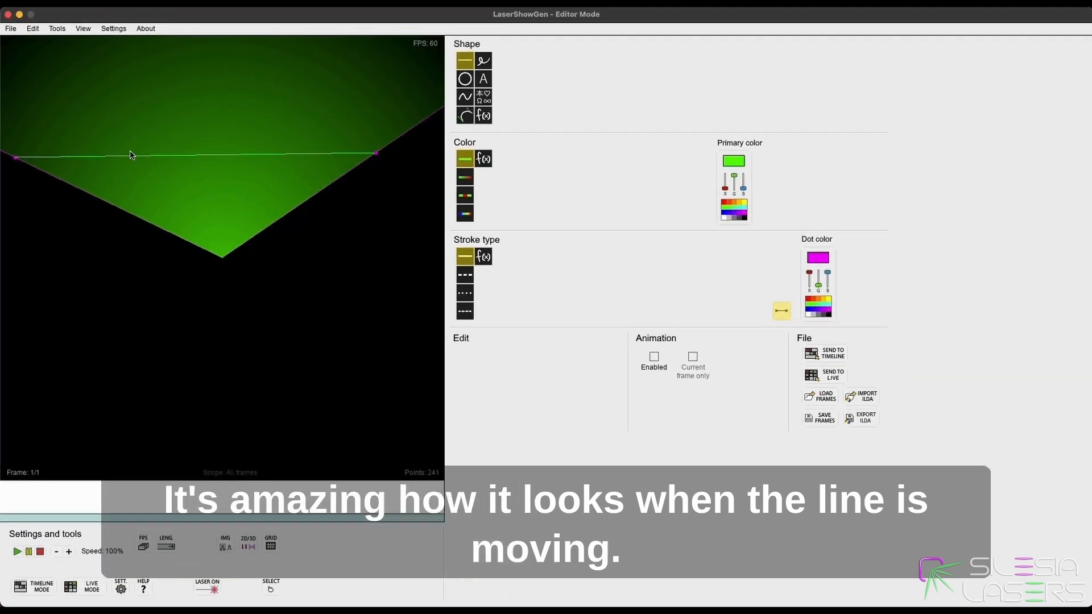
{"action": "mouse_move", "coordinate": [320, 151]}
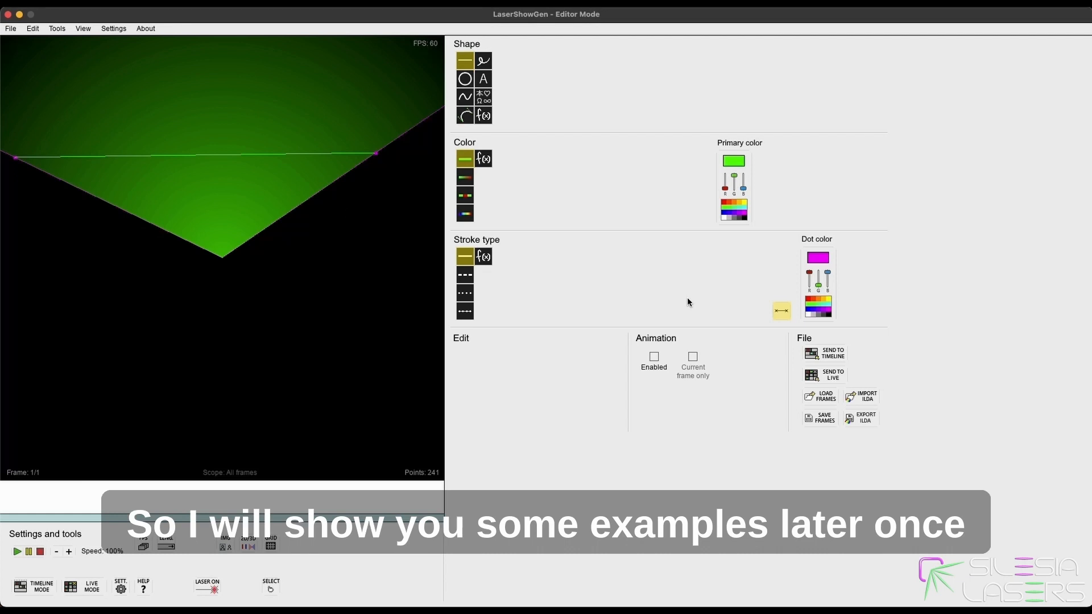
{"action": "mouse_move", "coordinate": [656, 278]}
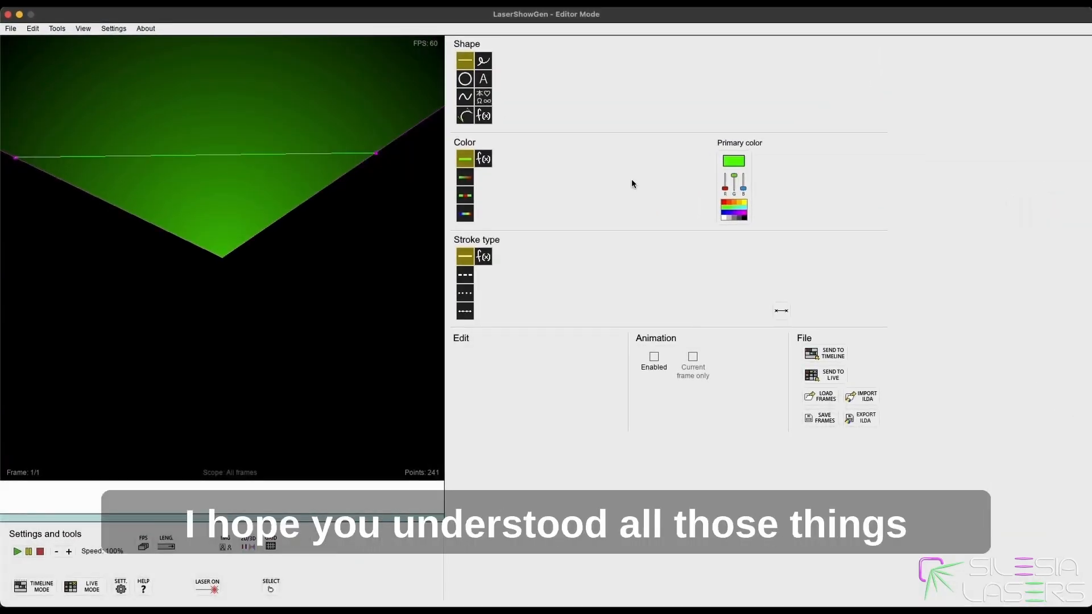
{"action": "mouse_move", "coordinate": [470, 339]}
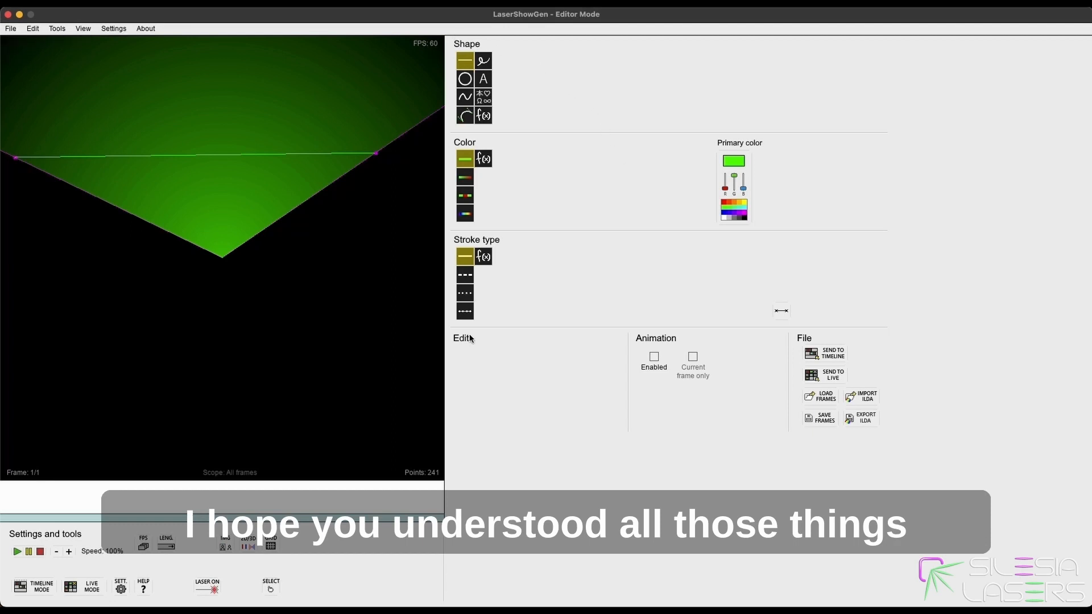
{"action": "mouse_move", "coordinate": [536, 113]}
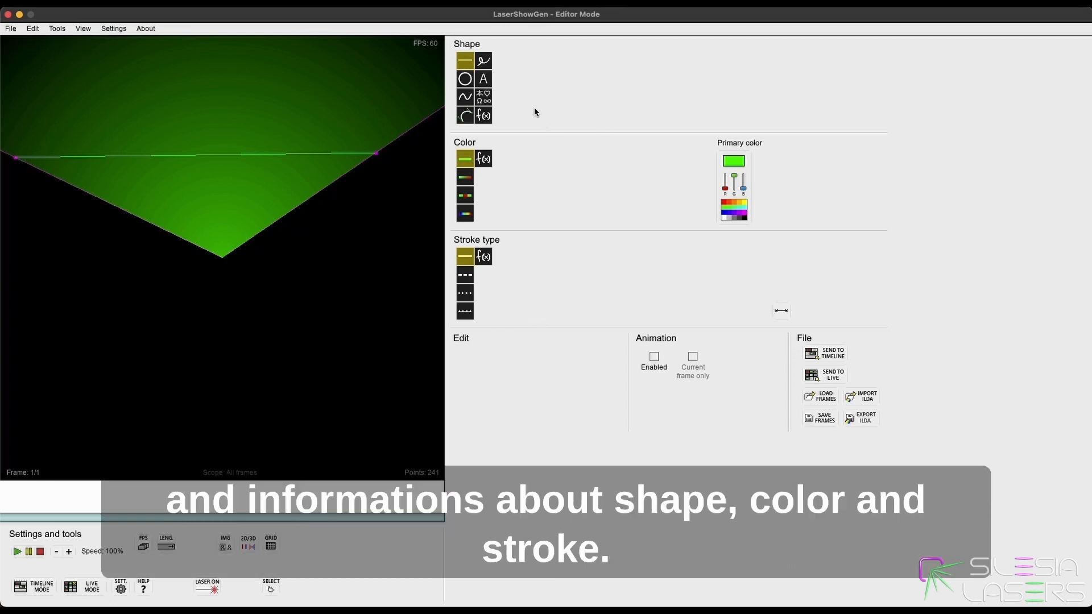
{"action": "mouse_move", "coordinate": [521, 286]}
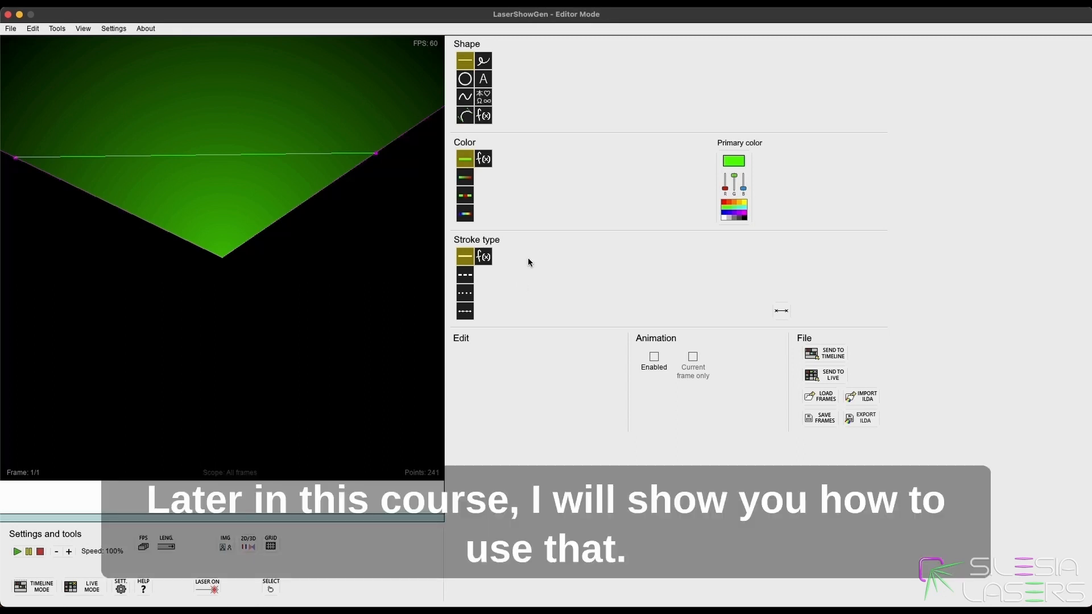
{"action": "mouse_move", "coordinate": [536, 182]}
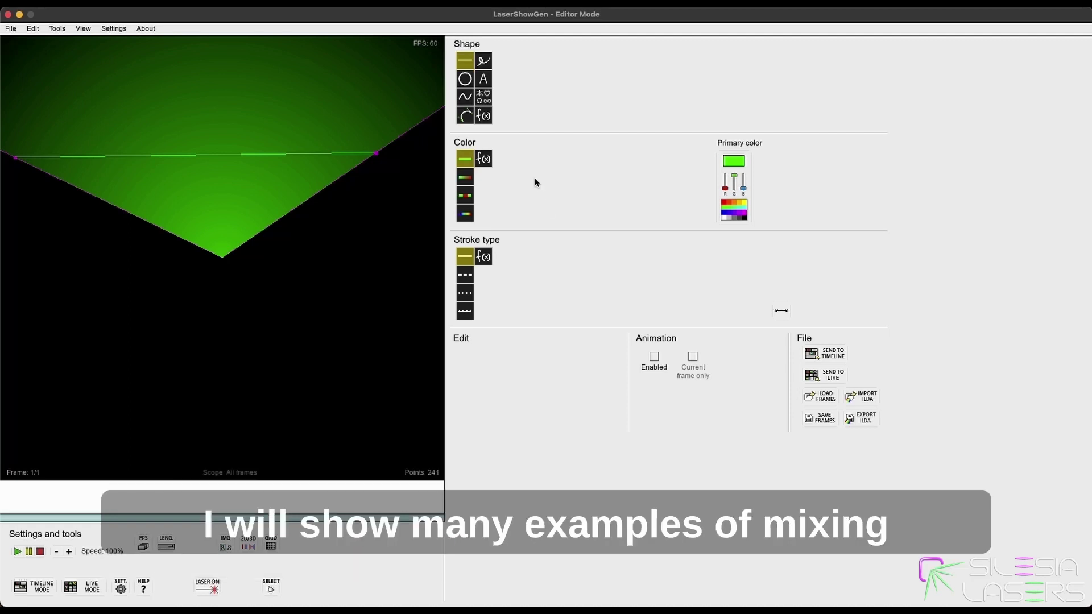
{"action": "mouse_move", "coordinate": [547, 258]}
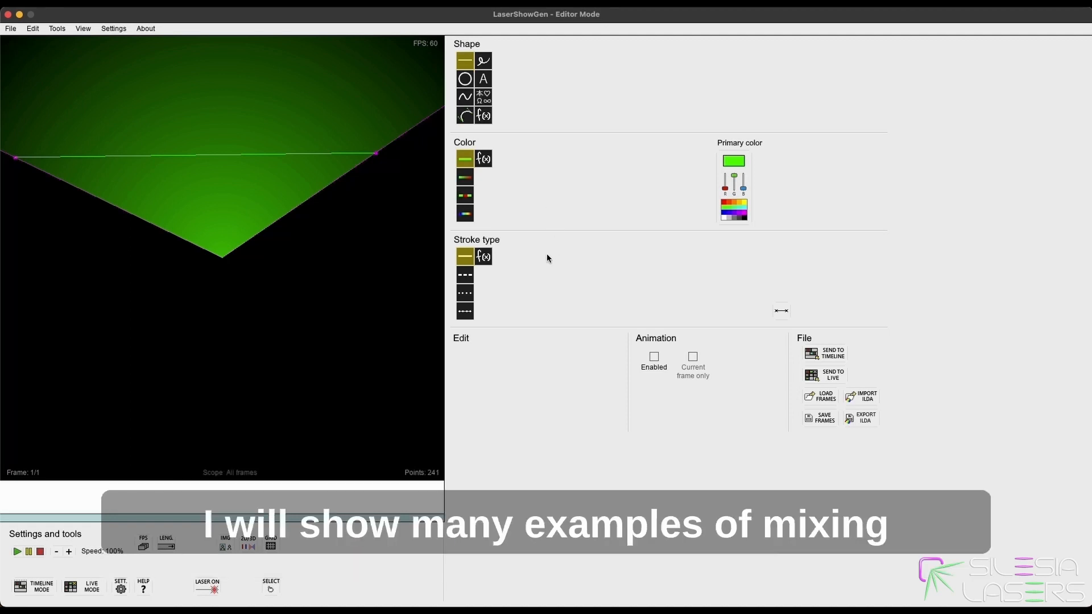
{"action": "mouse_move", "coordinate": [494, 339]}
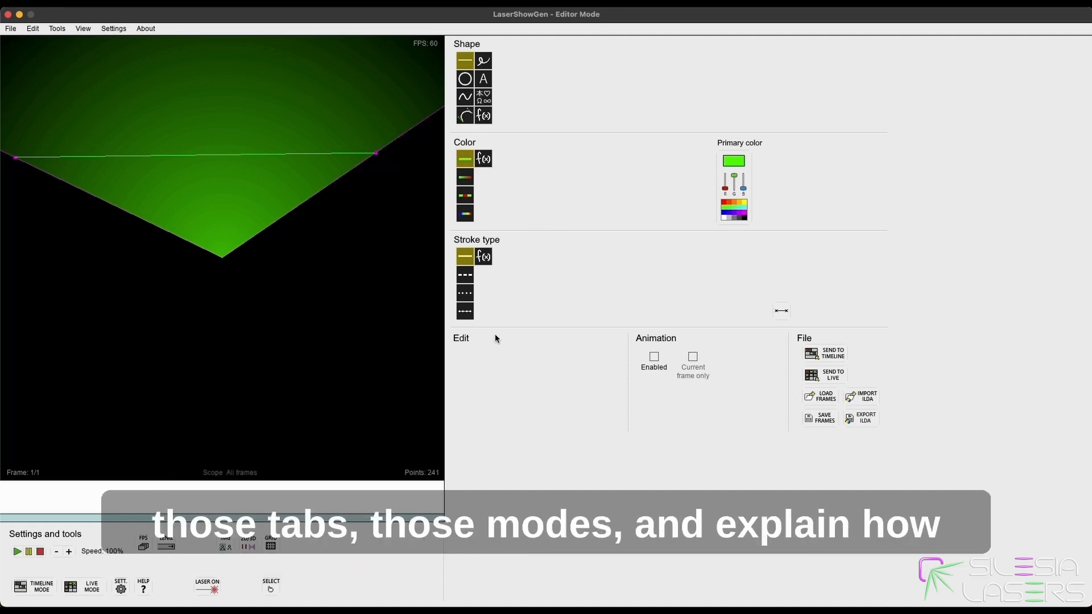
{"action": "mouse_move", "coordinate": [550, 309]}
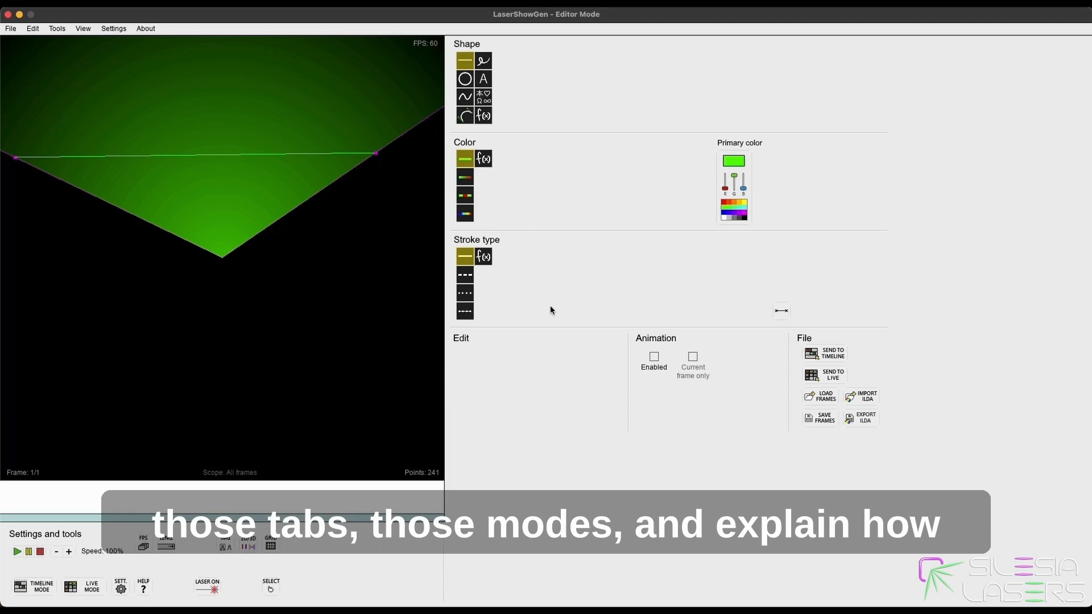
{"action": "mouse_move", "coordinate": [519, 300]}
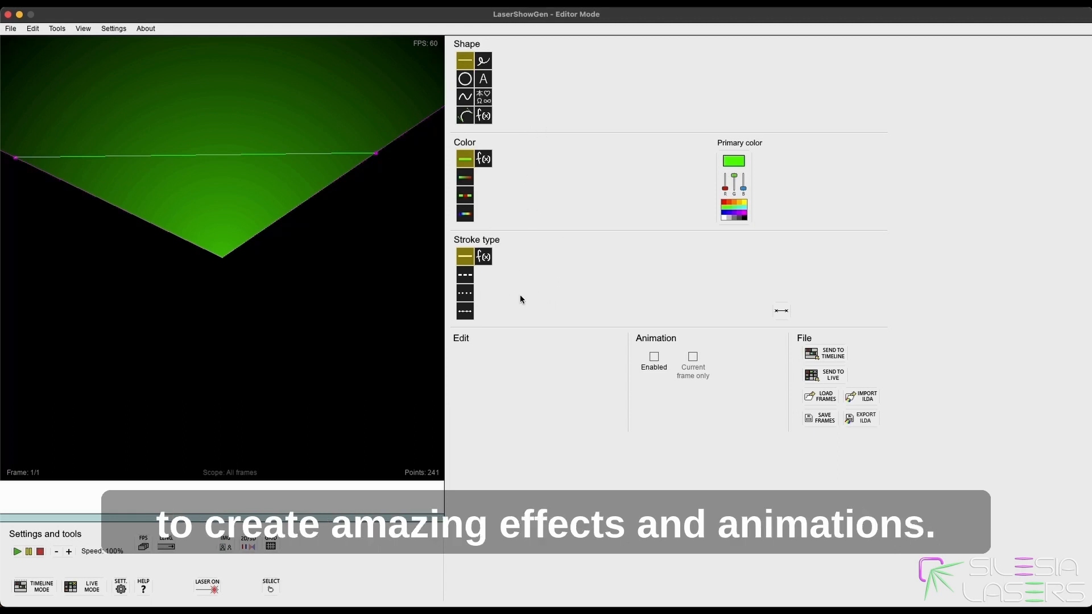